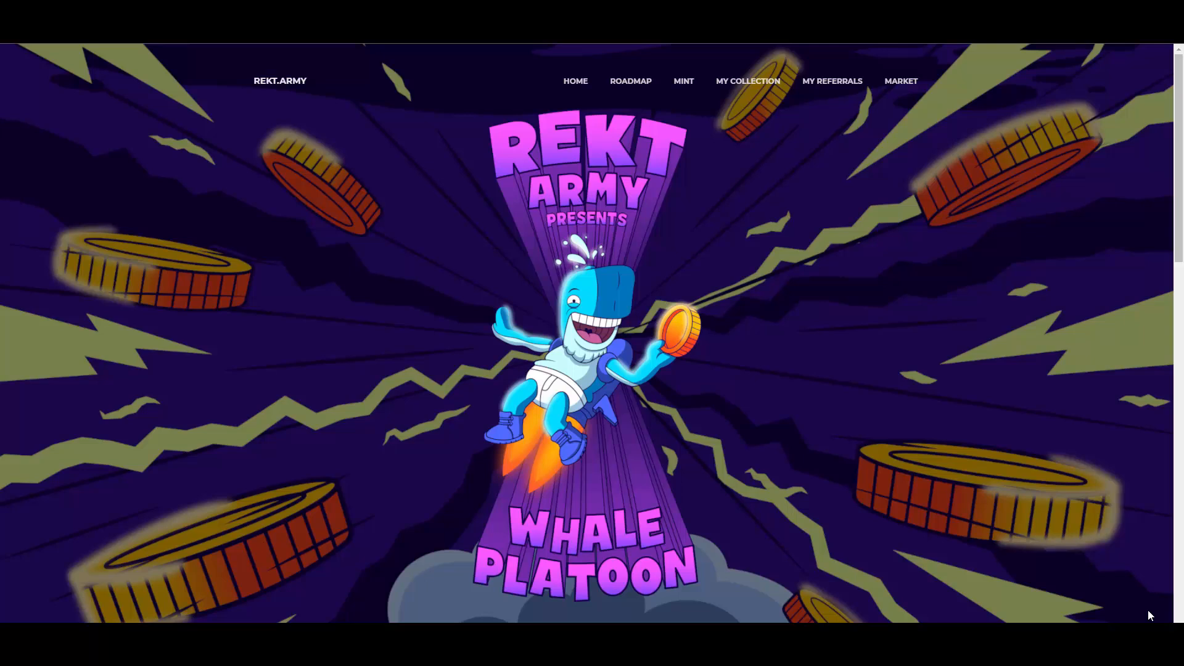
- Scroll down to the '10,000 Utility NFTs on Binance Smart Chain' overview with its 0.5 BNB mint price
scroll("down", 3)
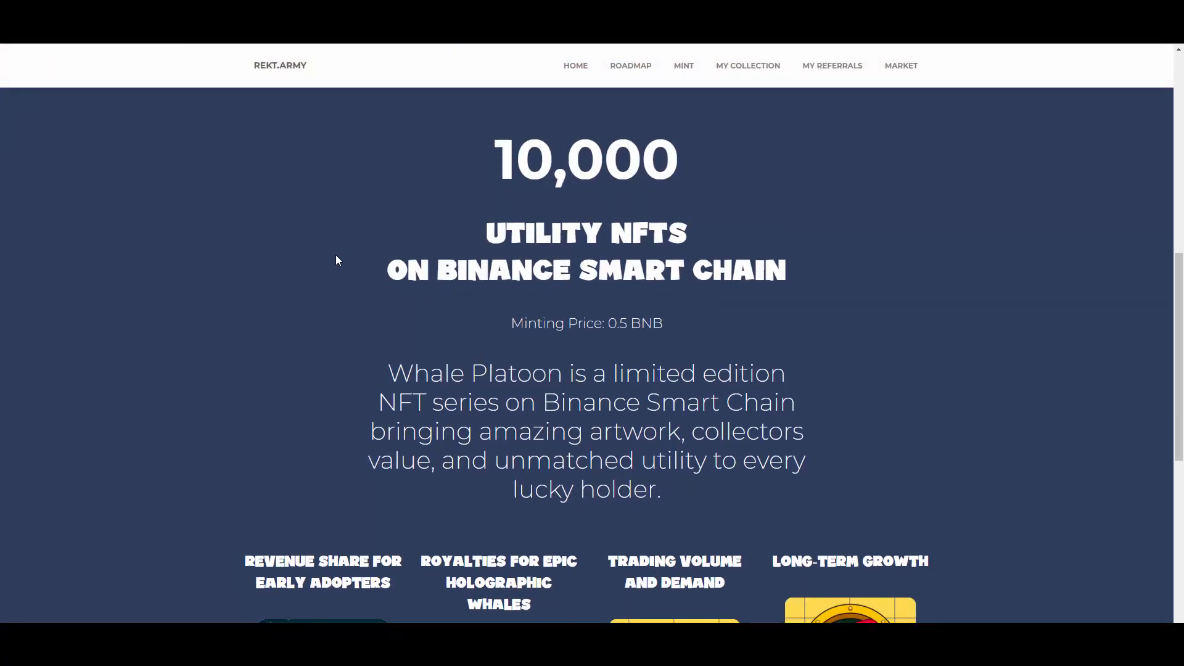
scroll("down", 3)
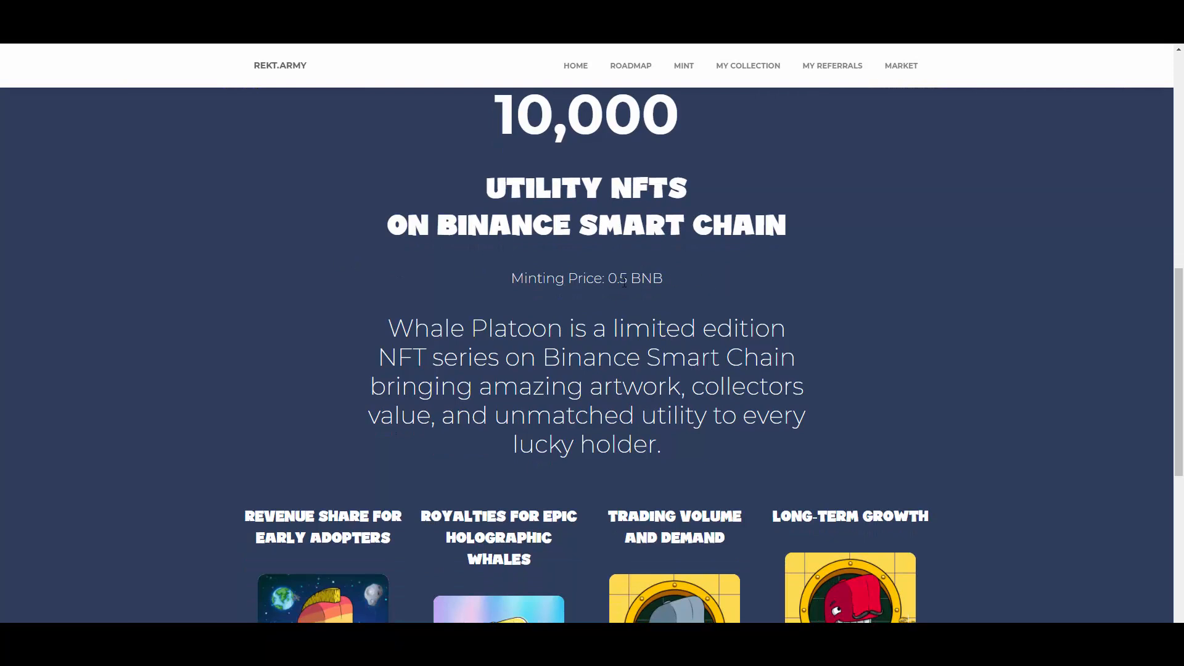
mouse_move(782, 248)
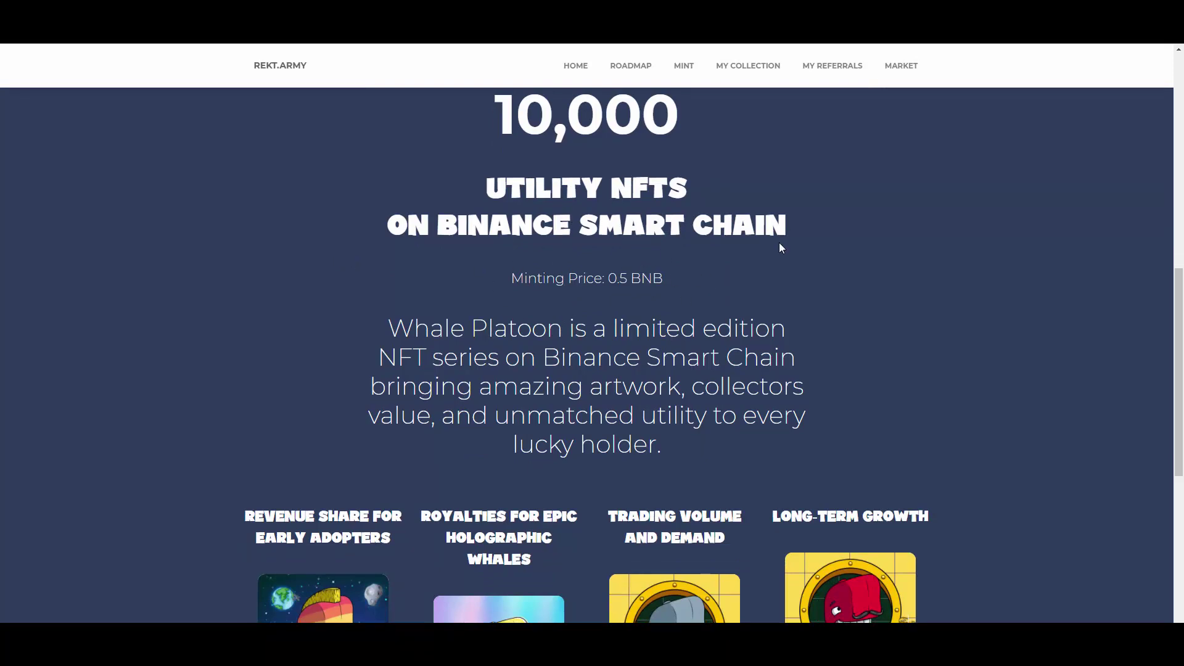
mouse_move(678, 73)
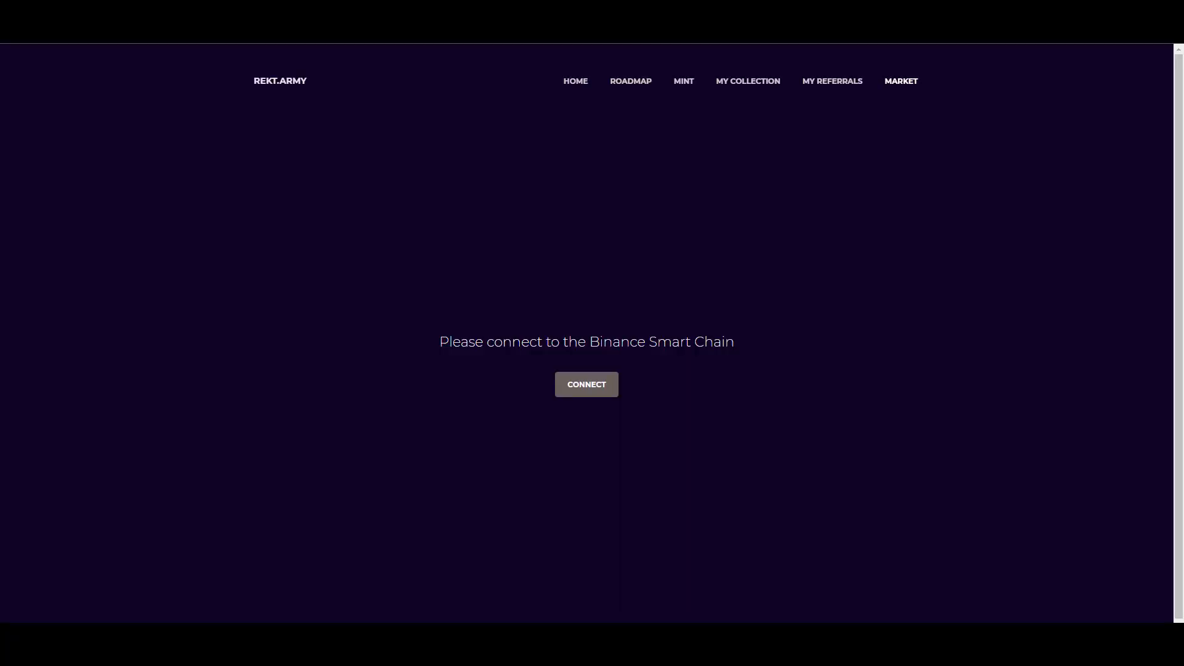
mouse_move(459, 126)
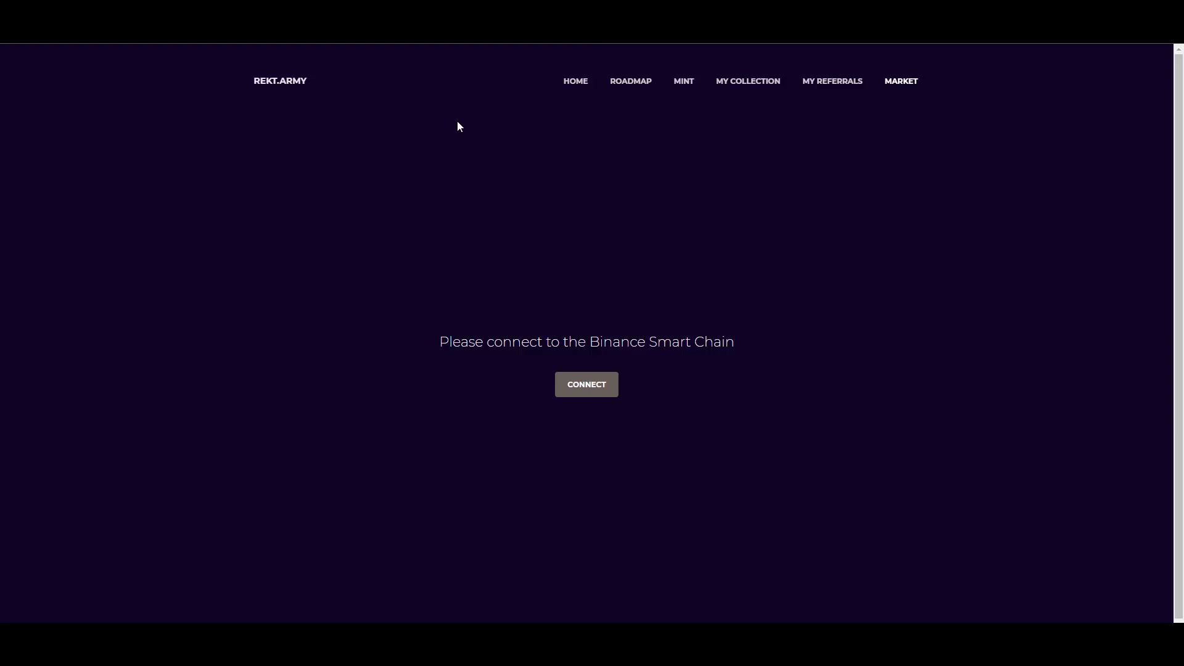
mouse_move(870, 61)
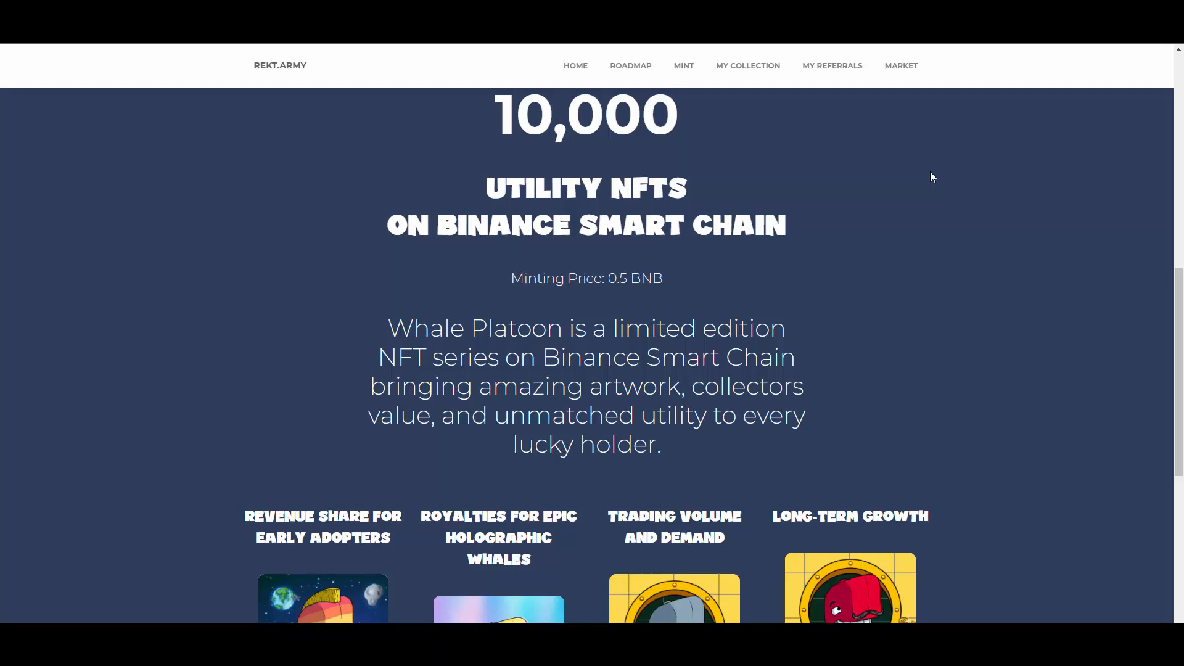
- Reach the four utility feature cards and show the next whale in the Revenue Share gallery
scroll("down", 3)
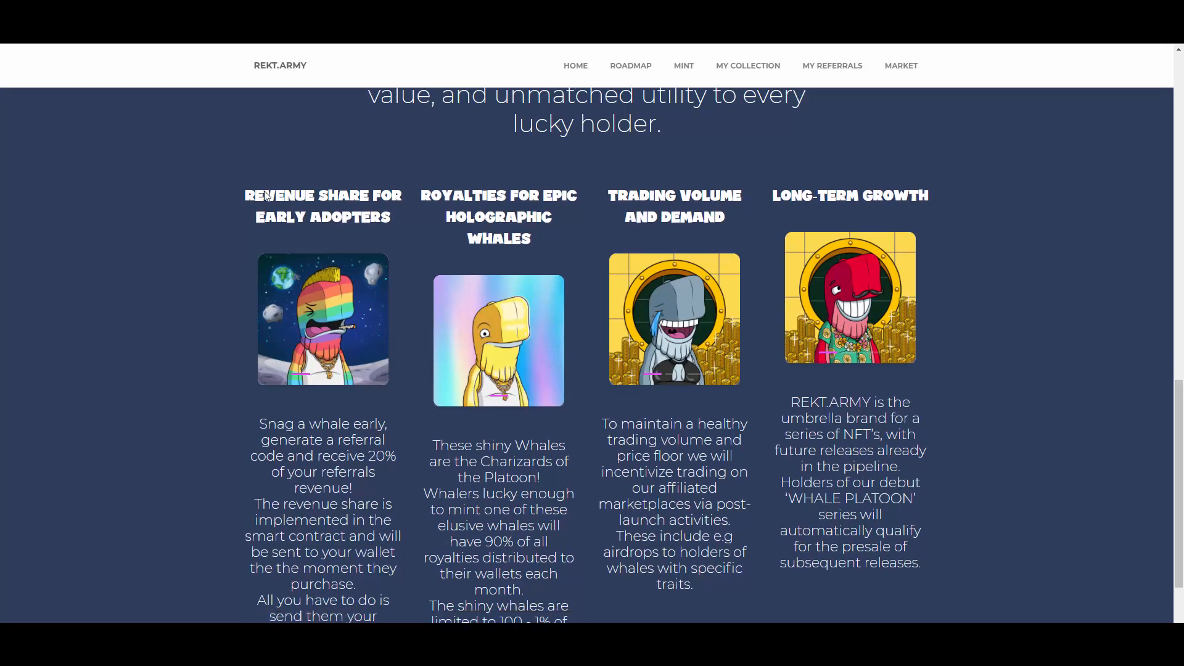
scroll("down", 3)
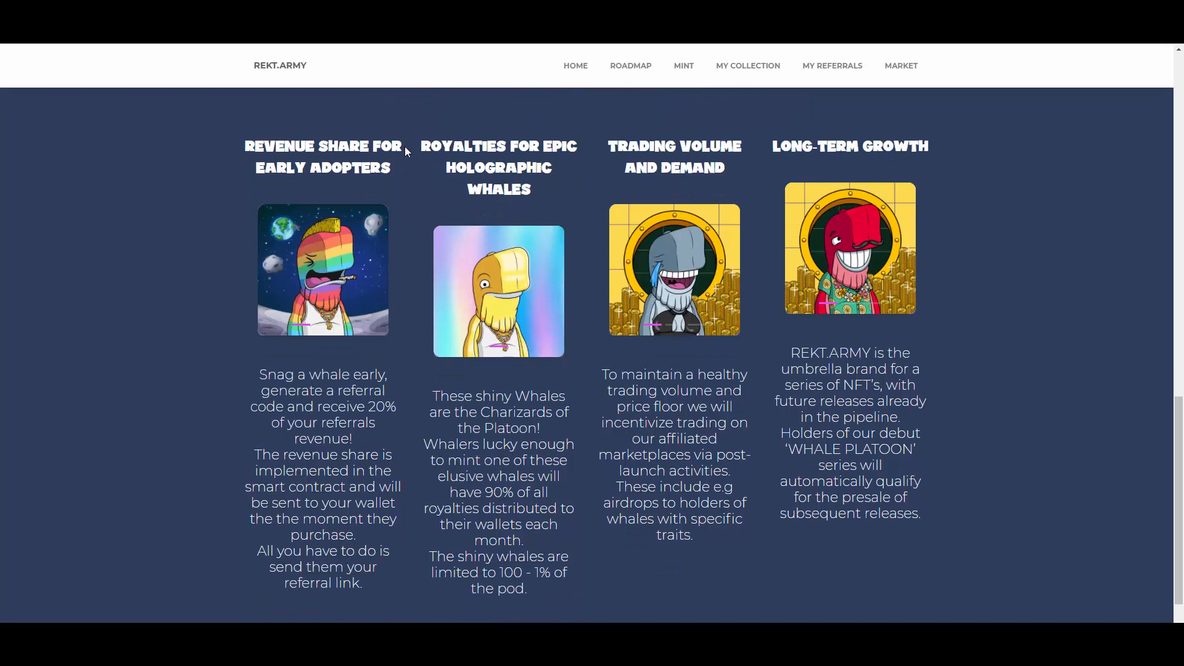
mouse_move(419, 150)
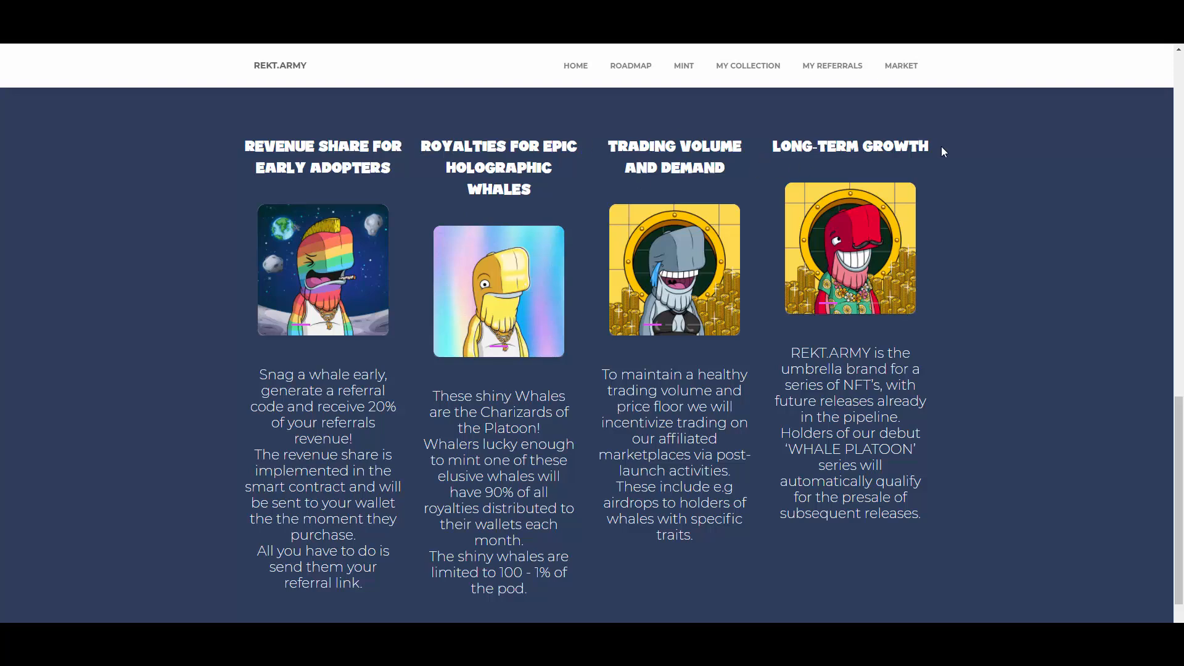
mouse_move(504, 320)
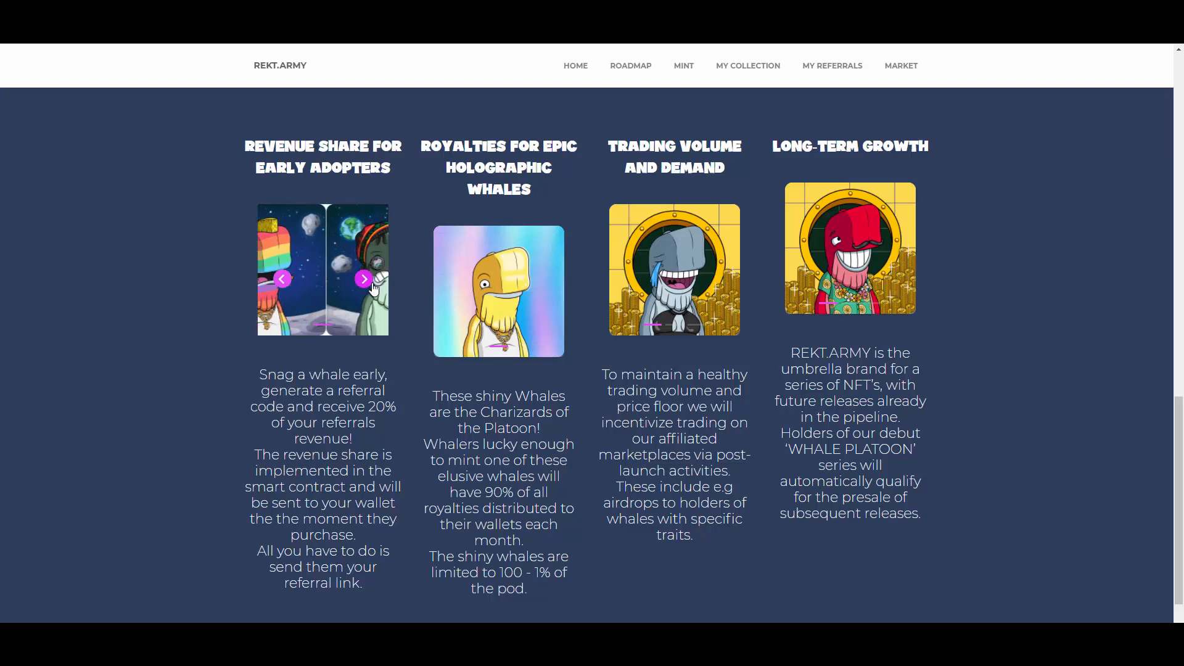
left_click(363, 279)
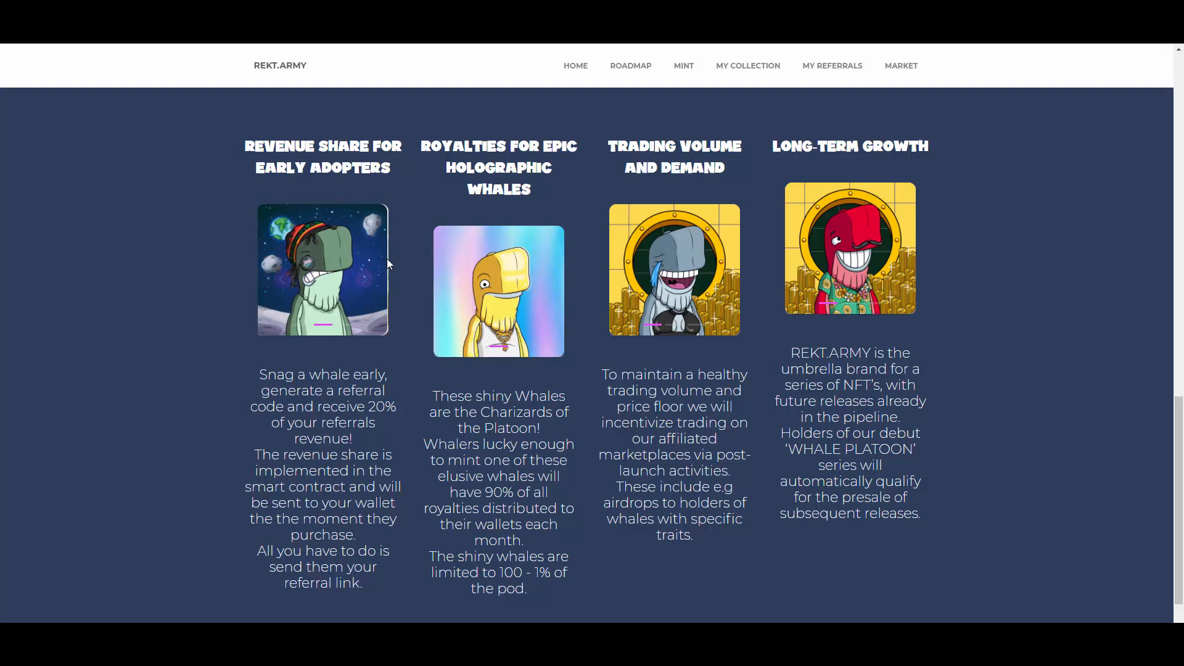
mouse_move(328, 282)
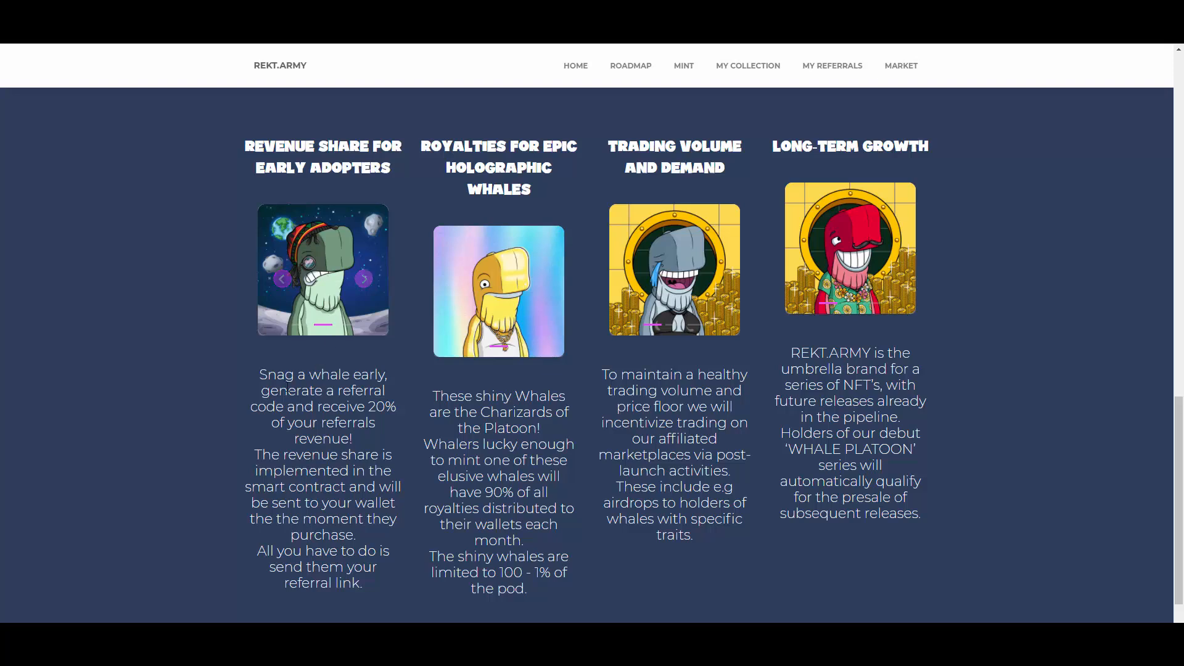
mouse_move(202, 375)
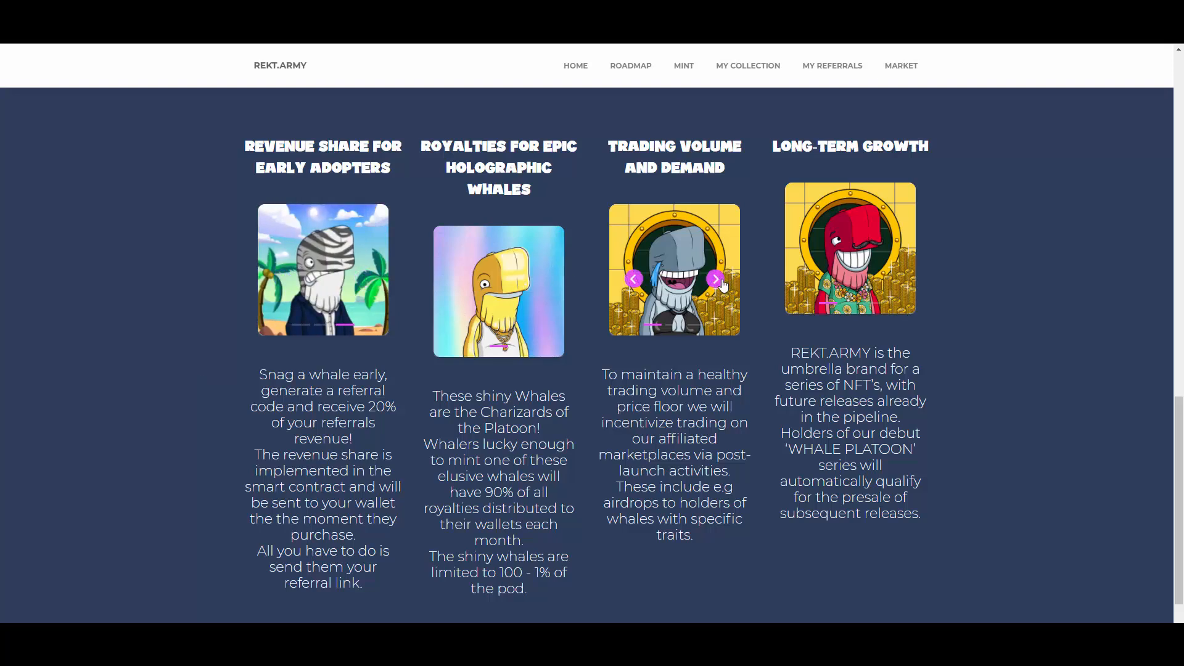
- Cycle the Trading Volume card's gallery through three more whale pictures
left_click(716, 279)
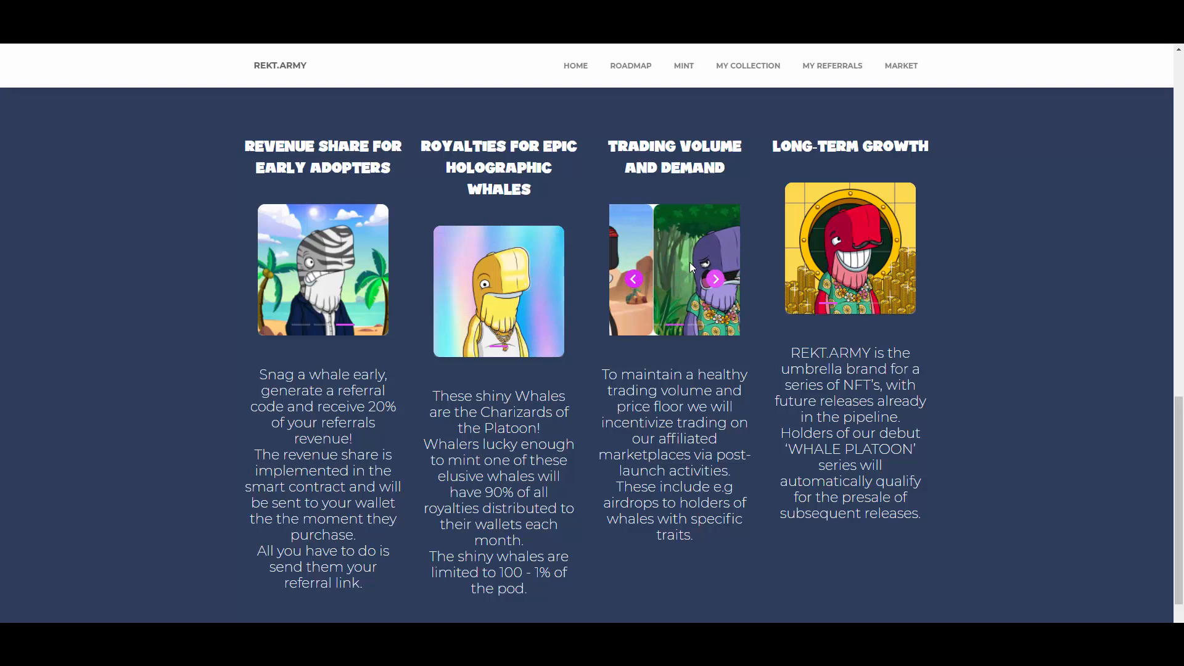
left_click(716, 279)
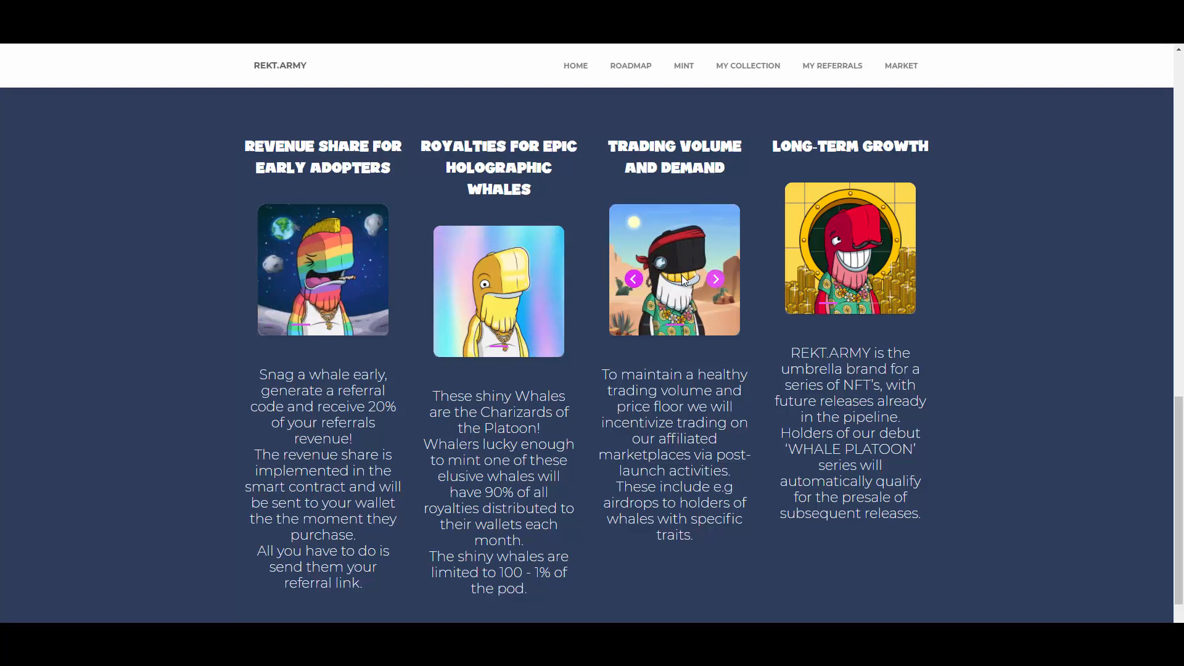
left_click(716, 279)
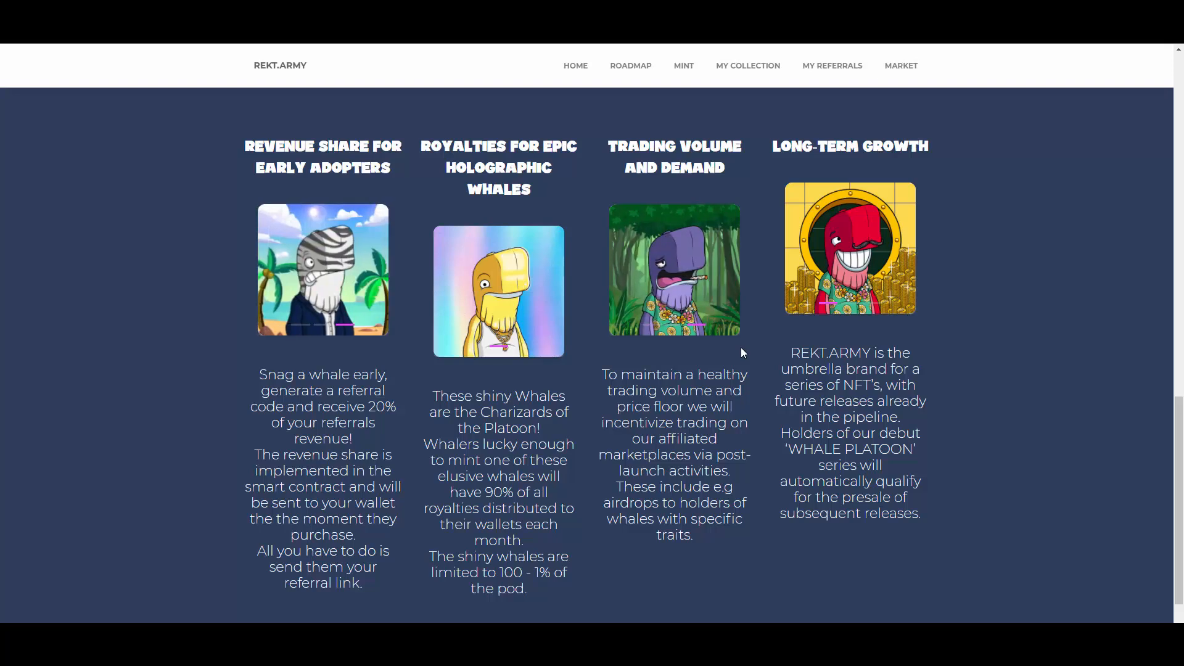
- Return to the top navigation and open the Whale Platoon ROADMAP PDF
scroll("down", 3)
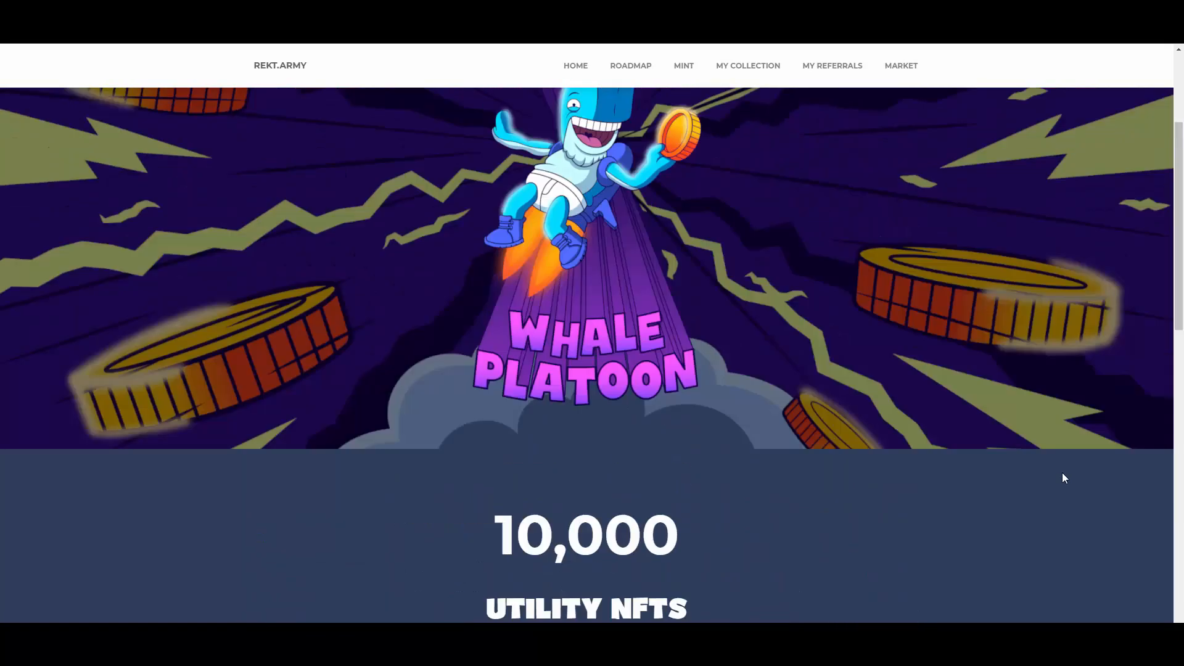
scroll("up", 3)
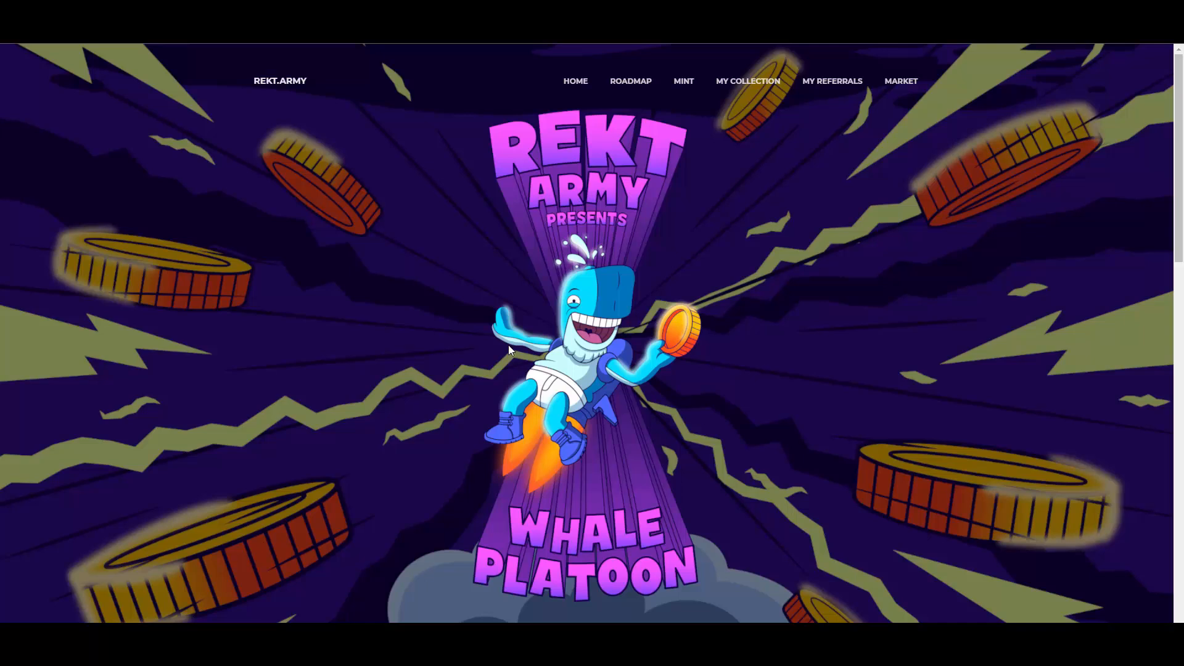
left_click(630, 81)
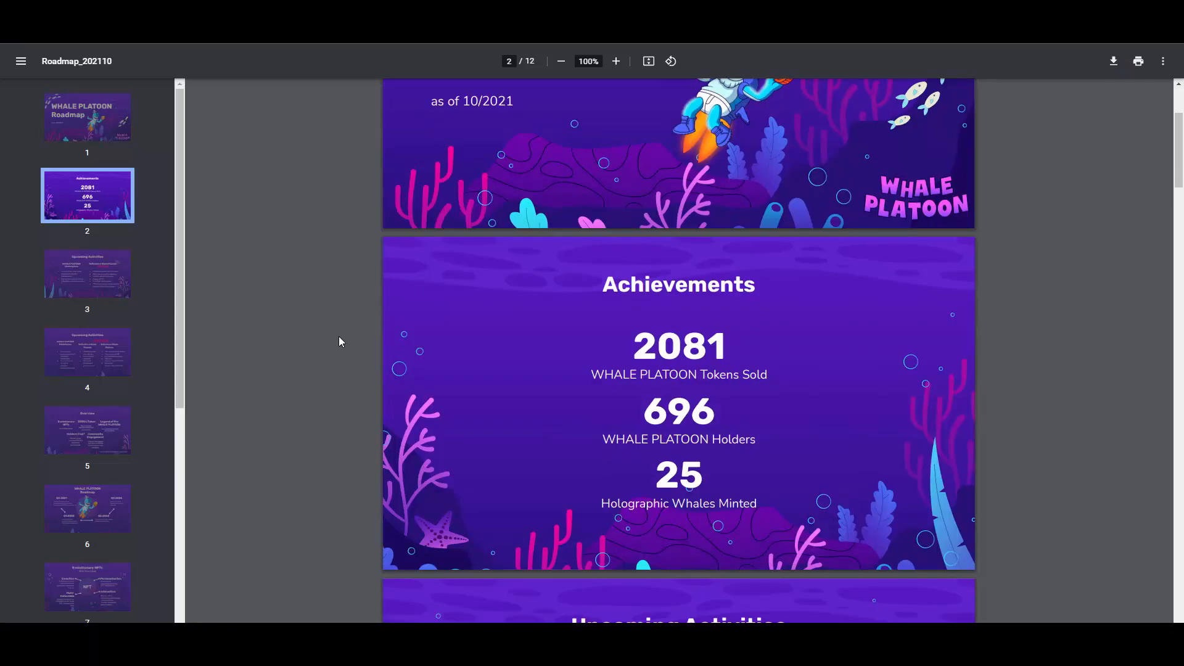
- Page through the roadmap past the Evolutionary NFTs and $KRILL Token slides to the Legend of the WHALE PLATOON page
scroll("down", 3)
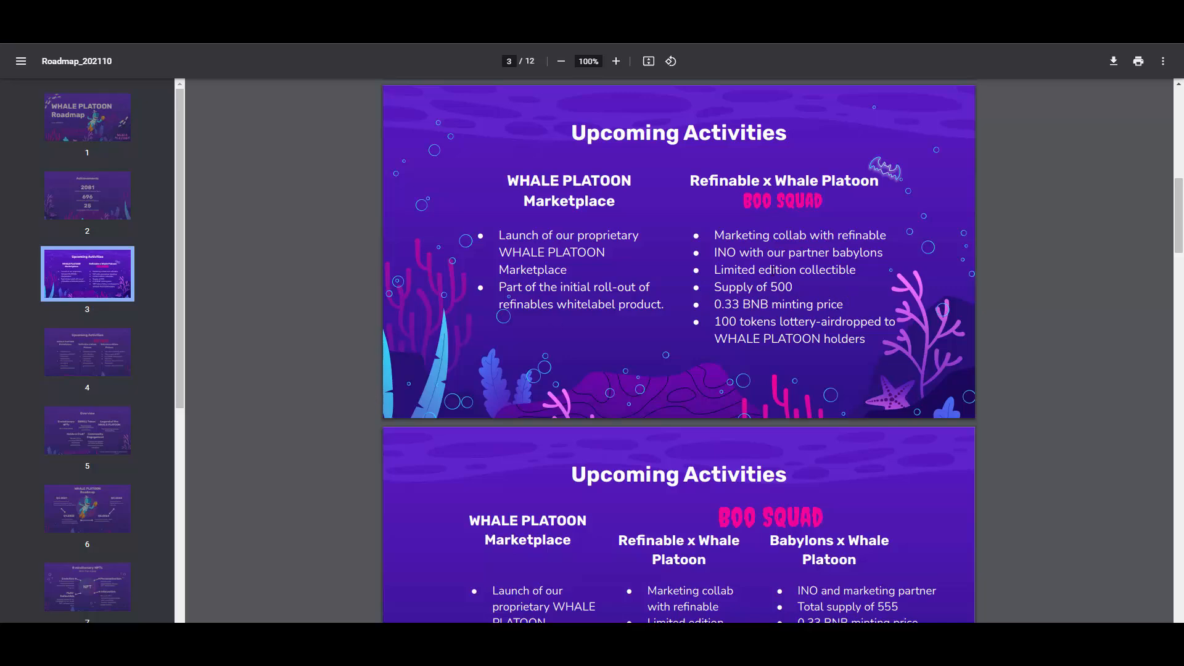
scroll("down", 3)
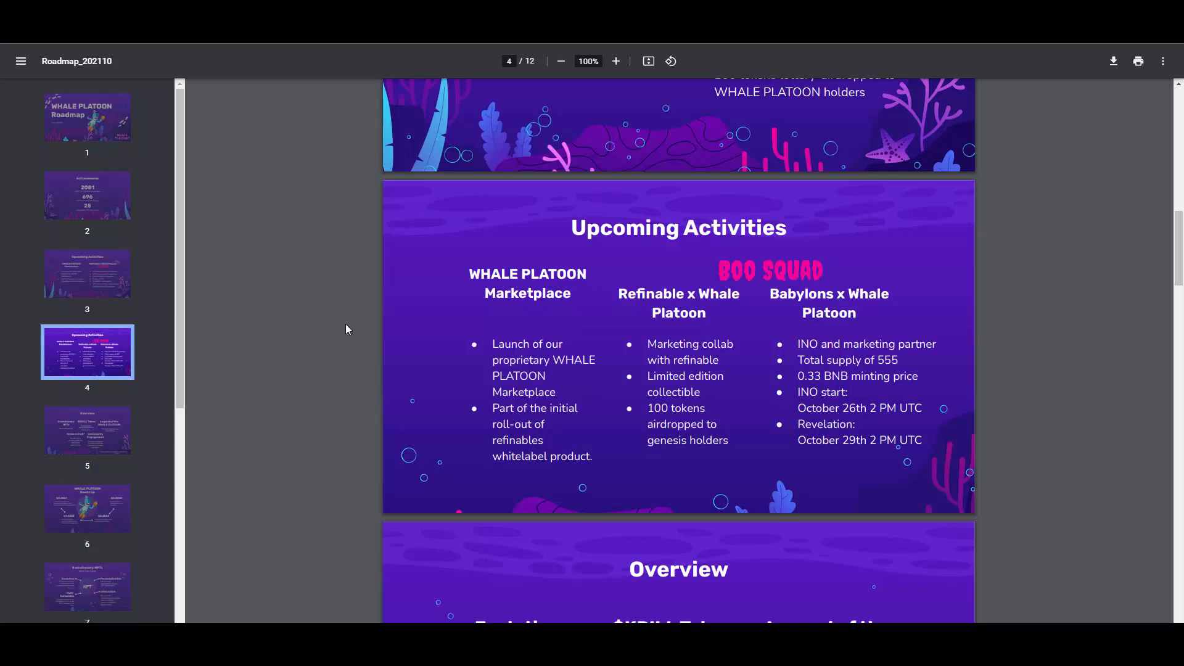
scroll("down", 3)
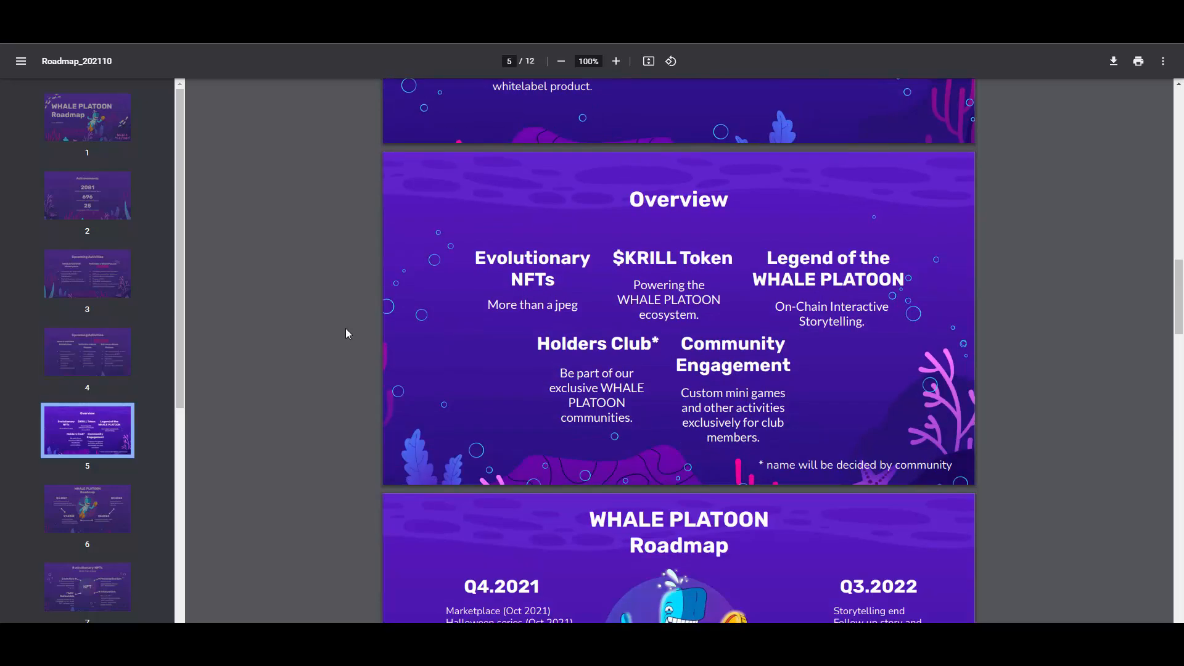
mouse_move(345, 334)
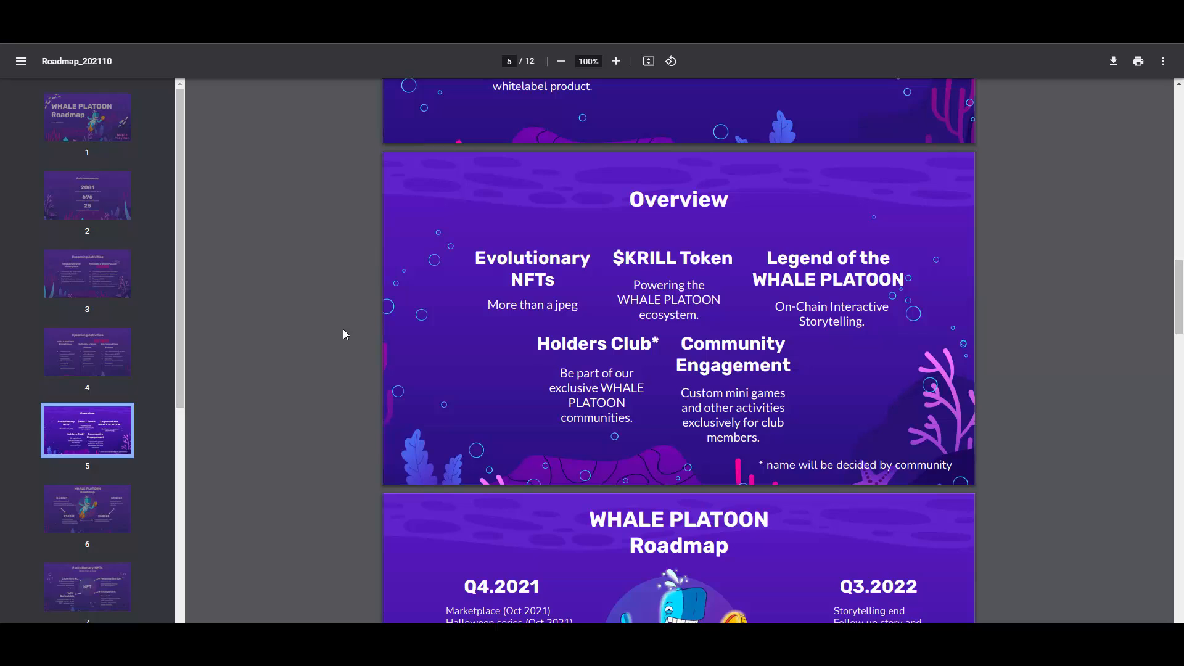
scroll("down", 3)
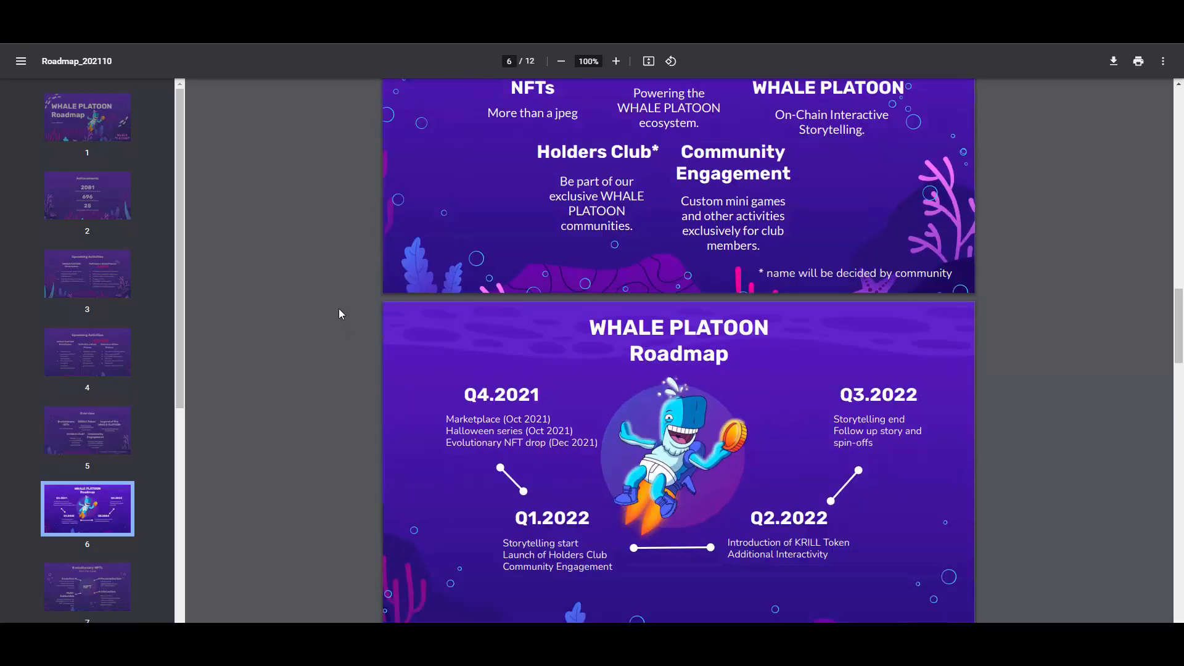
scroll("down", 3)
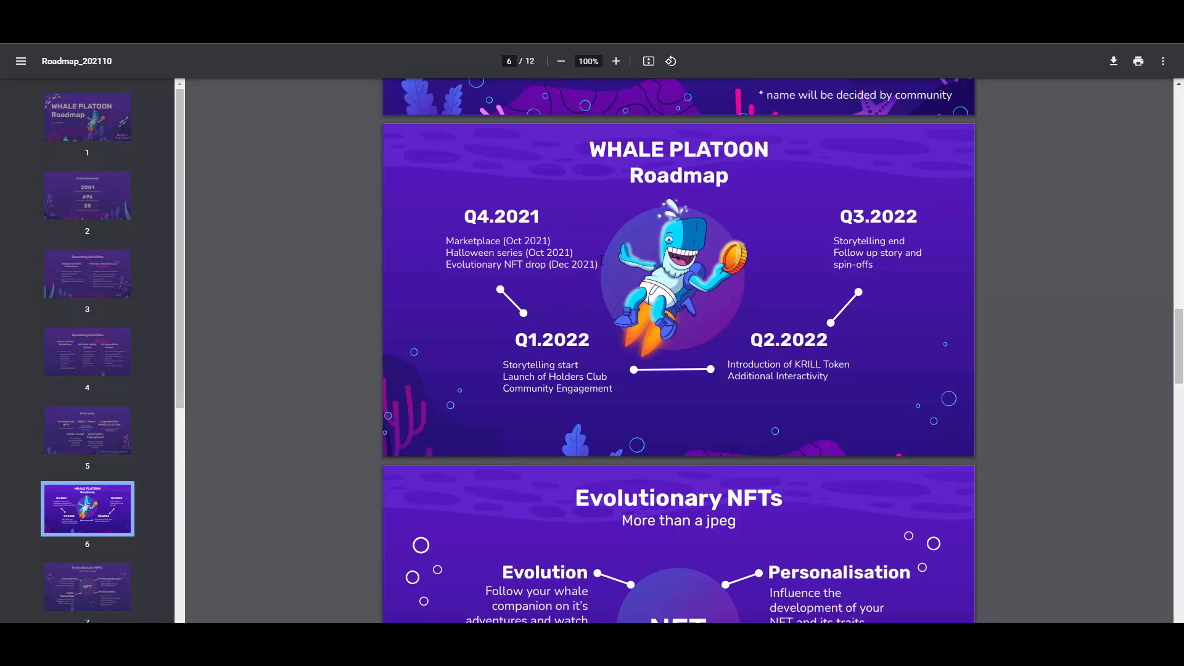
mouse_move(607, 185)
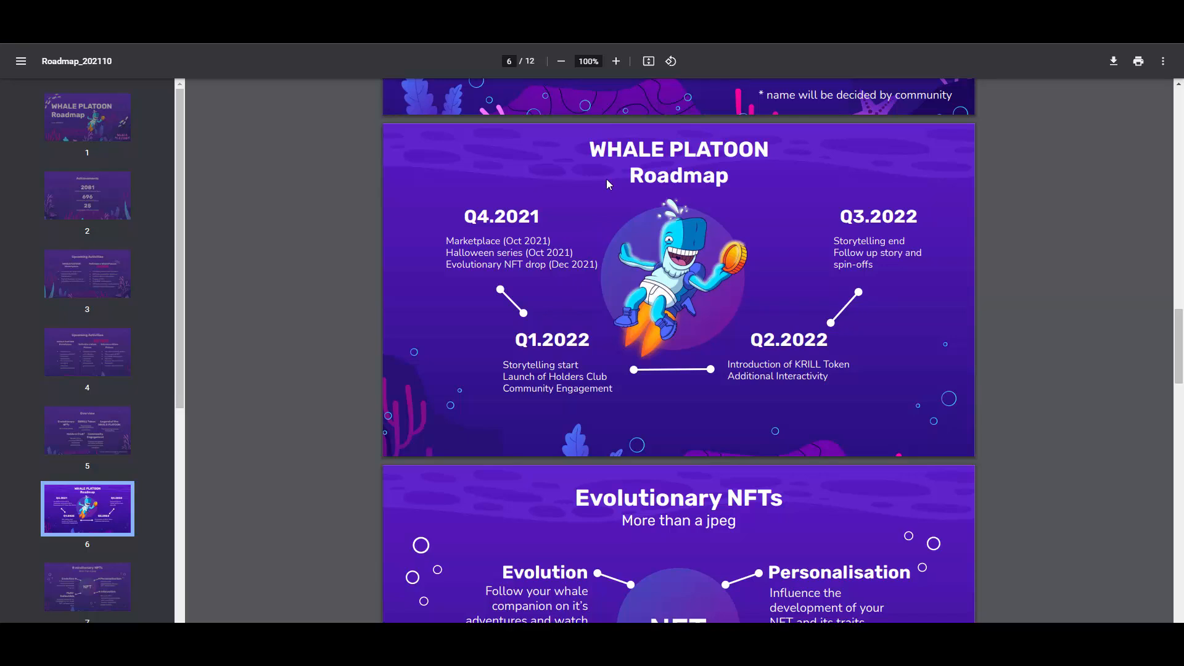
mouse_move(588, 303)
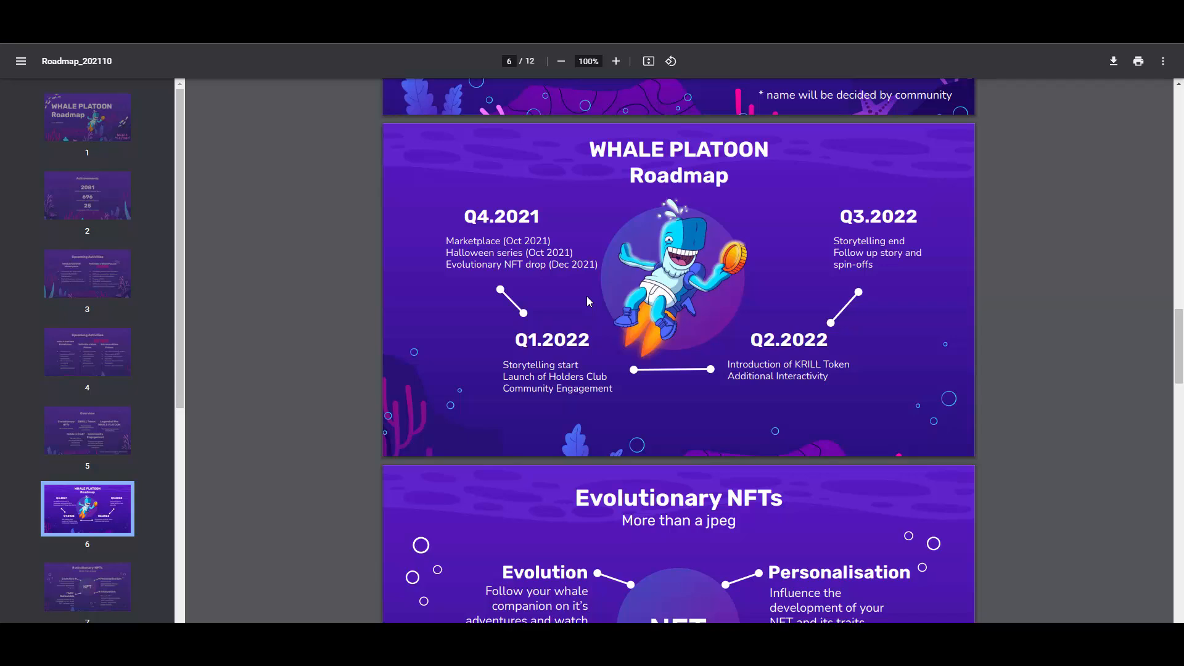
scroll("down", 3)
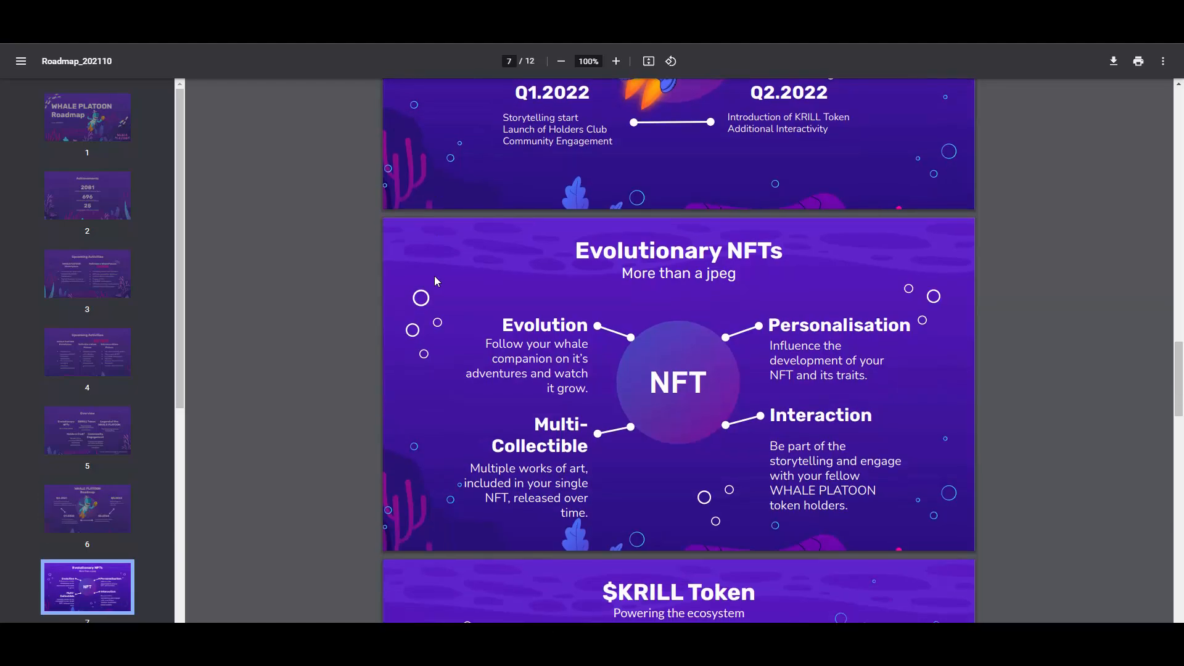
scroll("down", 3)
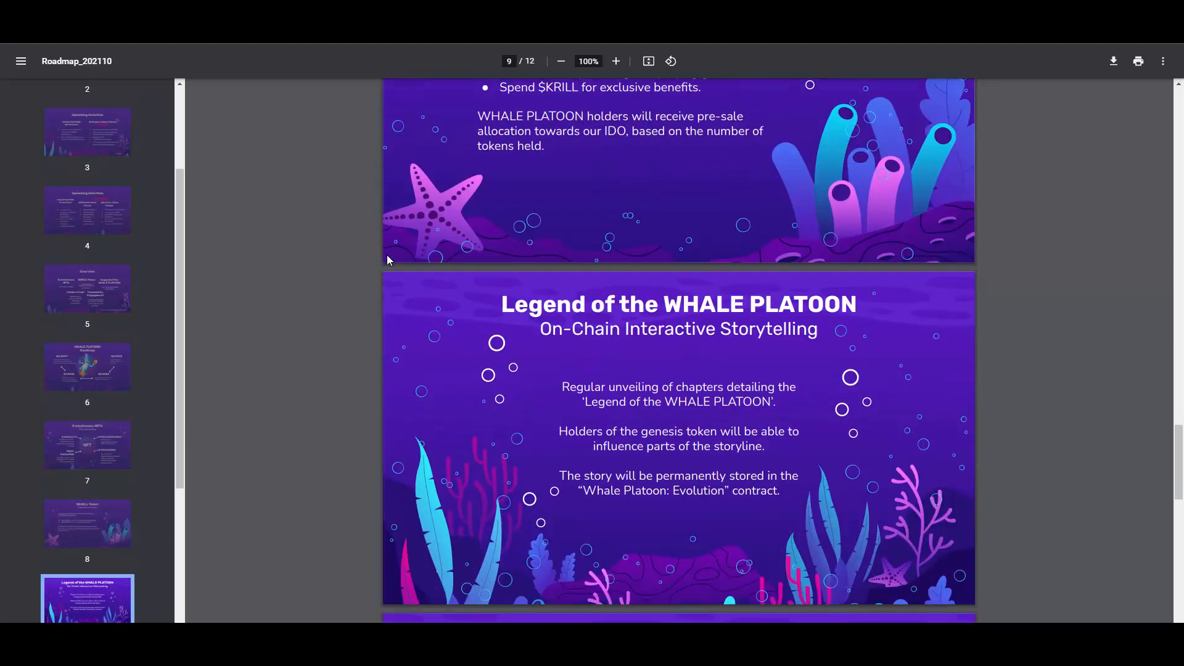
scroll("down", 3)
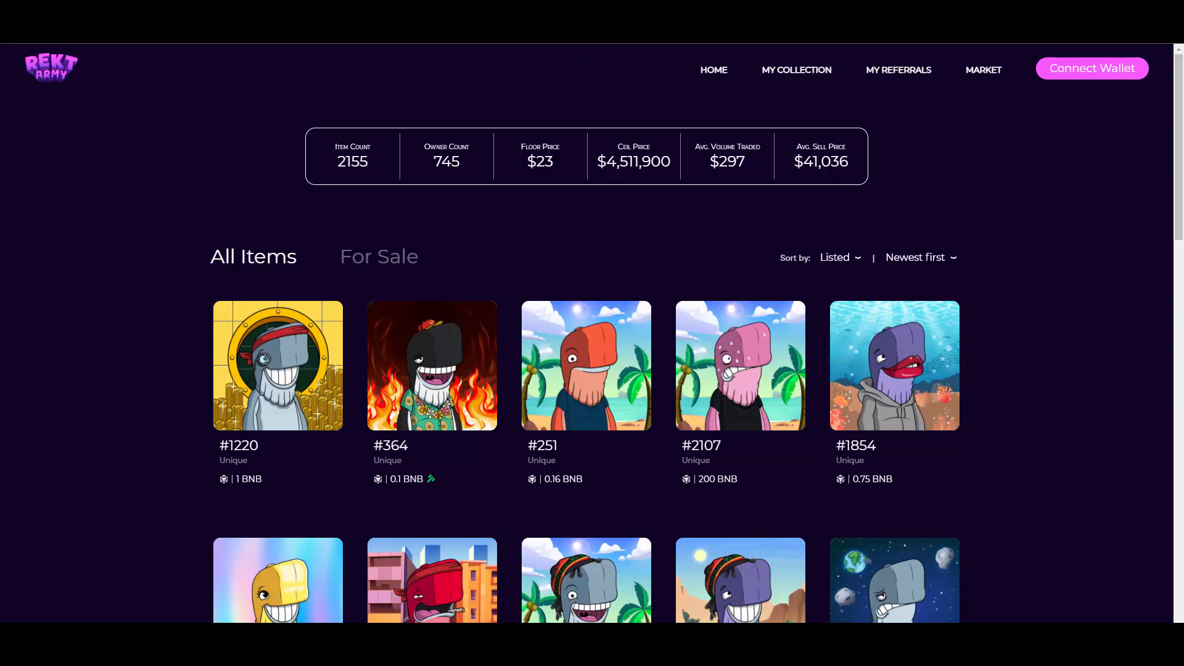
mouse_move(551, 179)
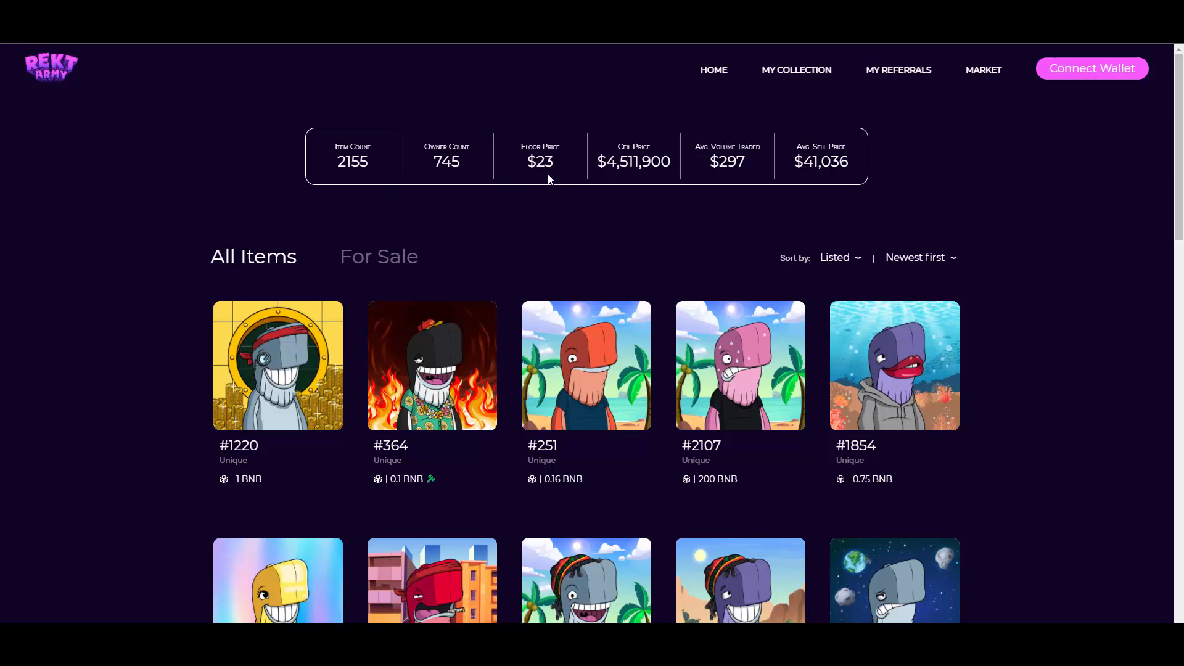
mouse_move(550, 179)
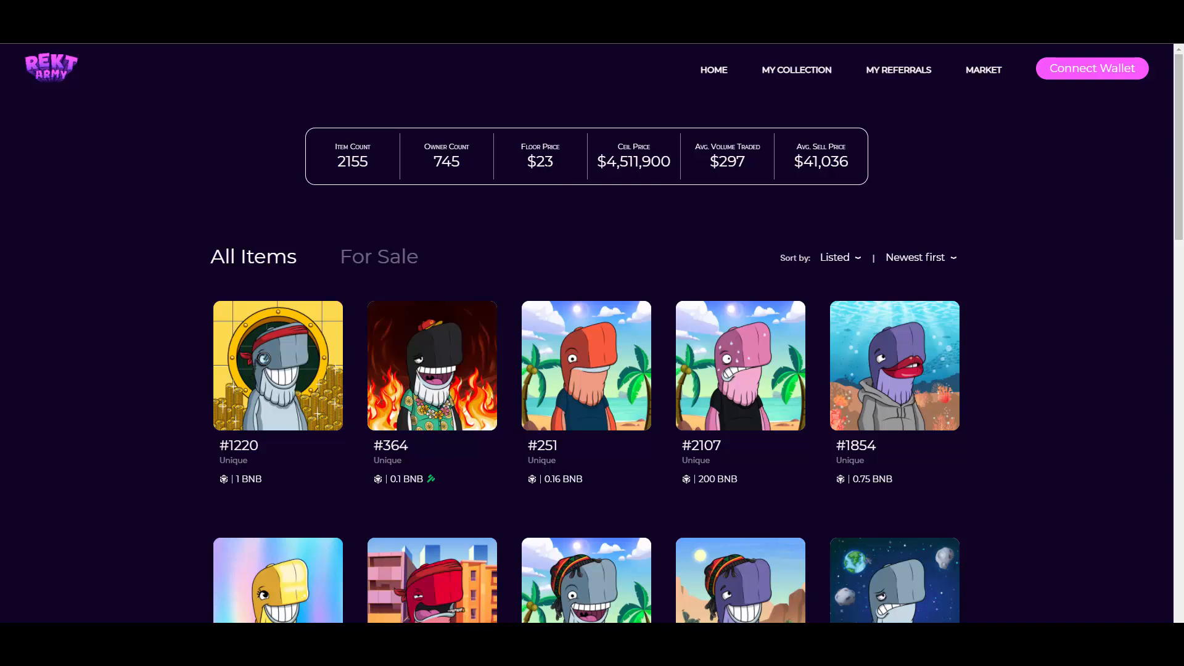
mouse_move(553, 222)
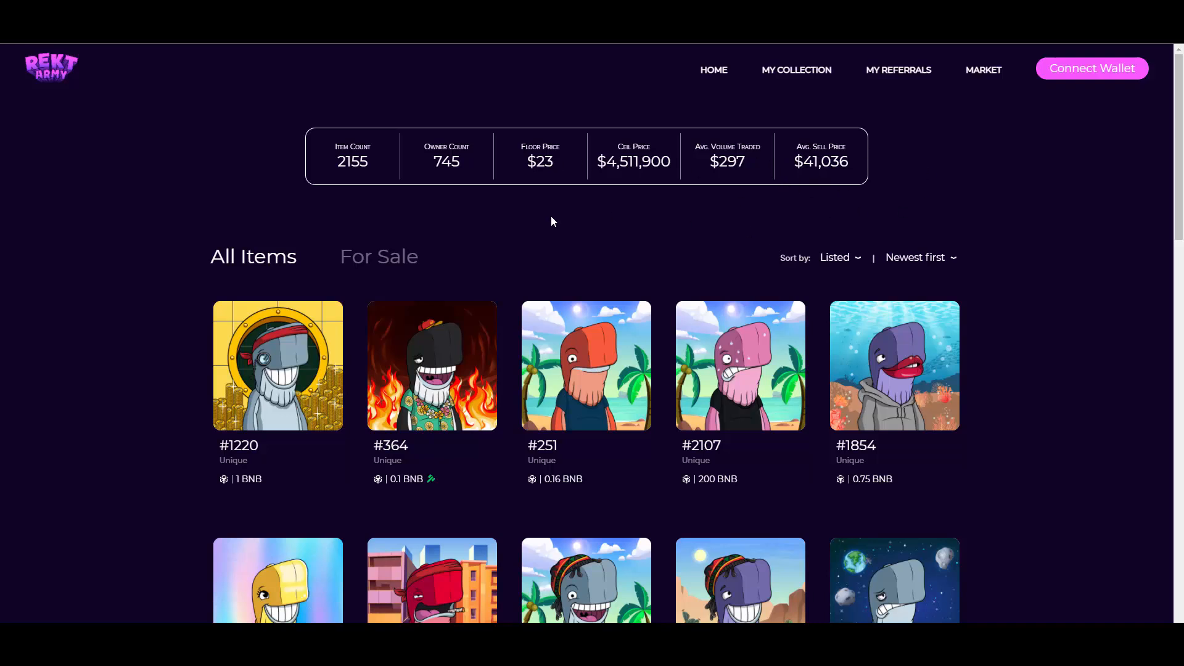
- Scroll through the market's All Items grid of Whale Platoon NFTs priced in BNB
scroll("down", 3)
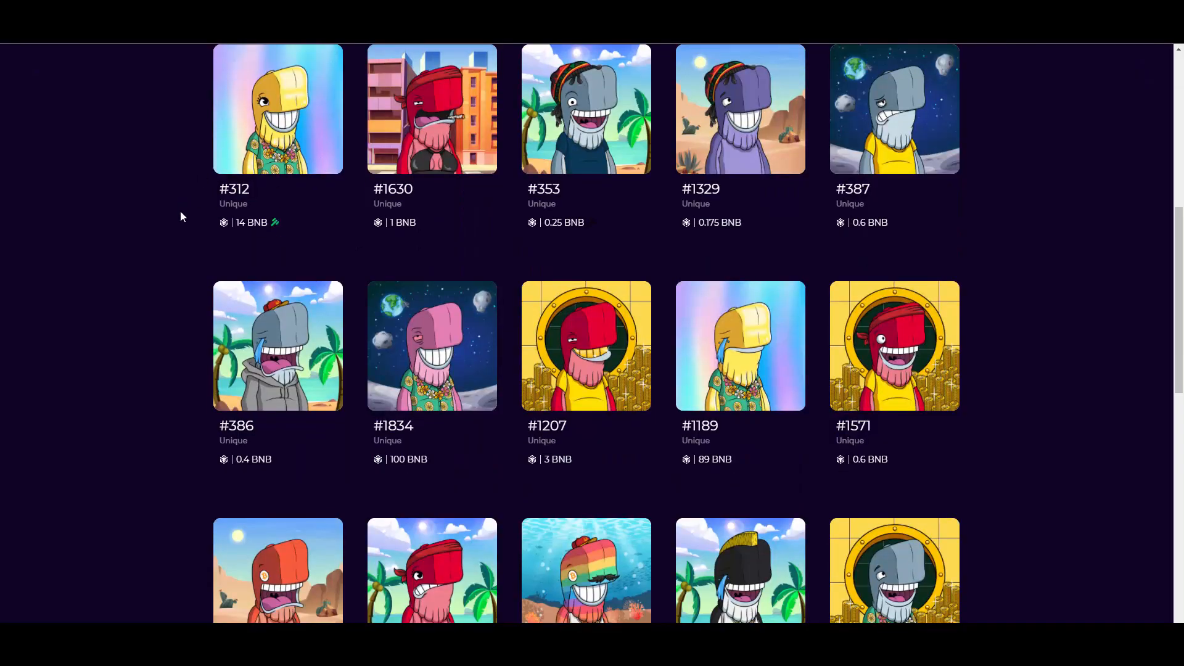
mouse_move(726, 249)
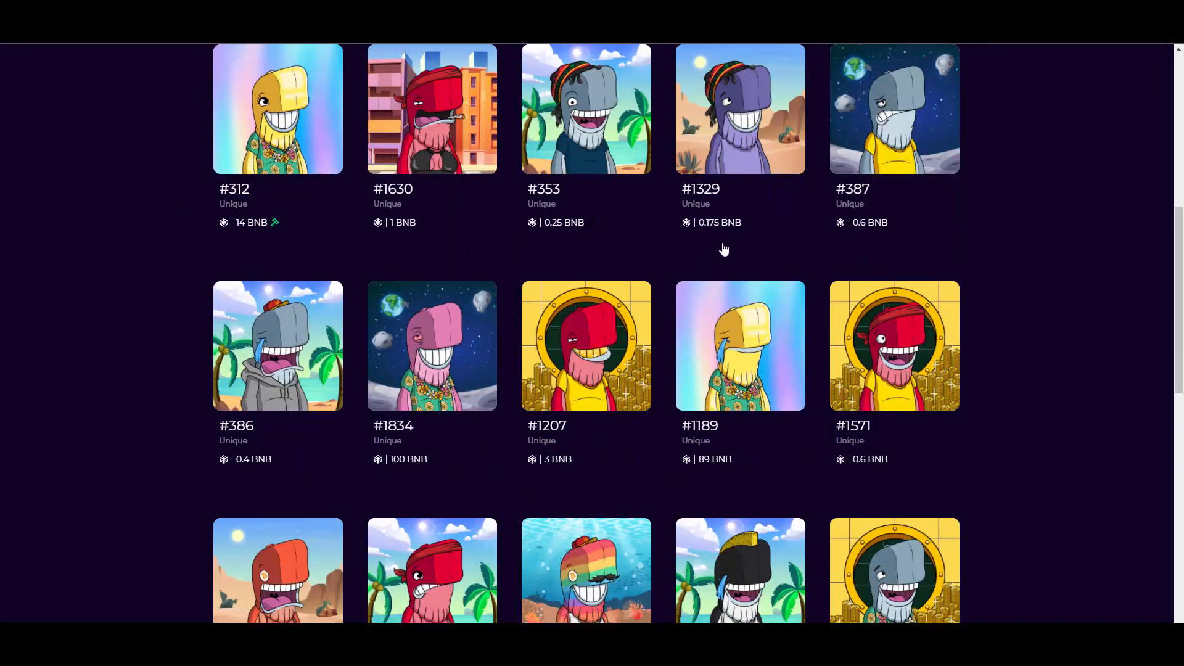
mouse_move(706, 293)
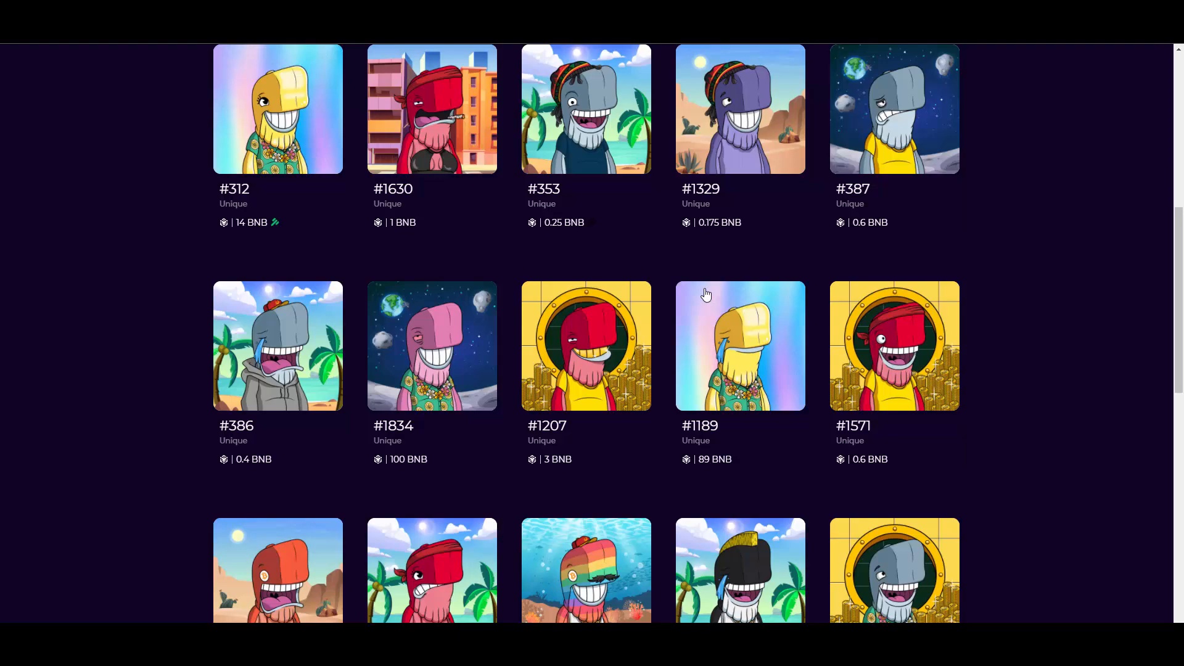
scroll("down", 3)
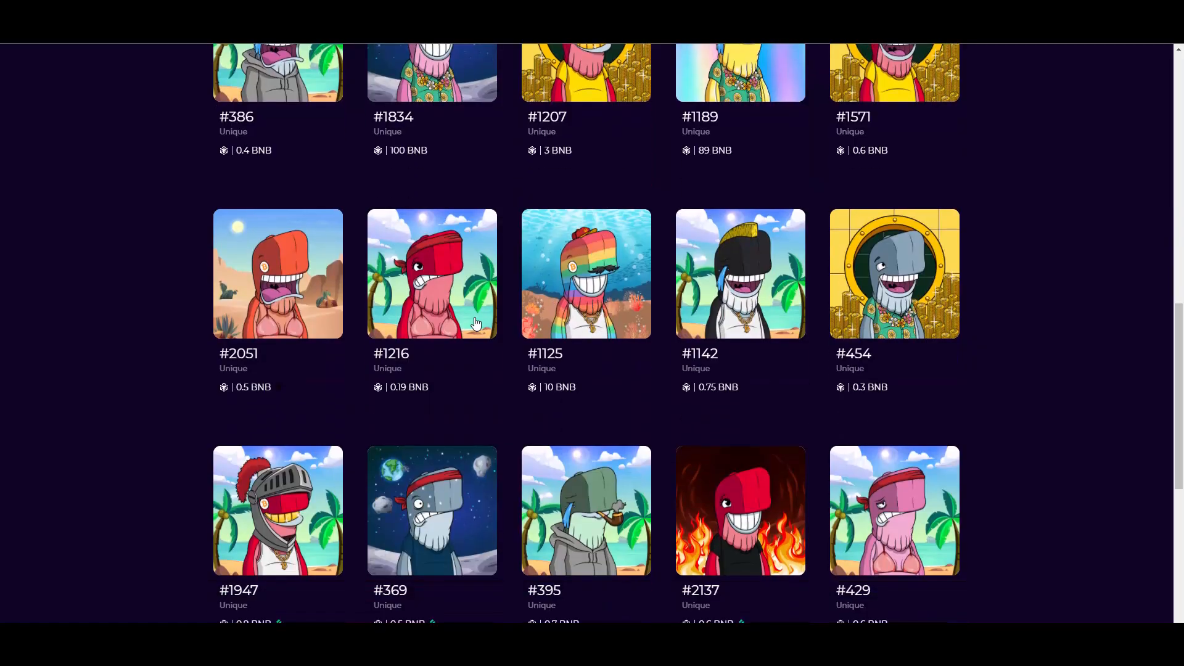
scroll("down", 3)
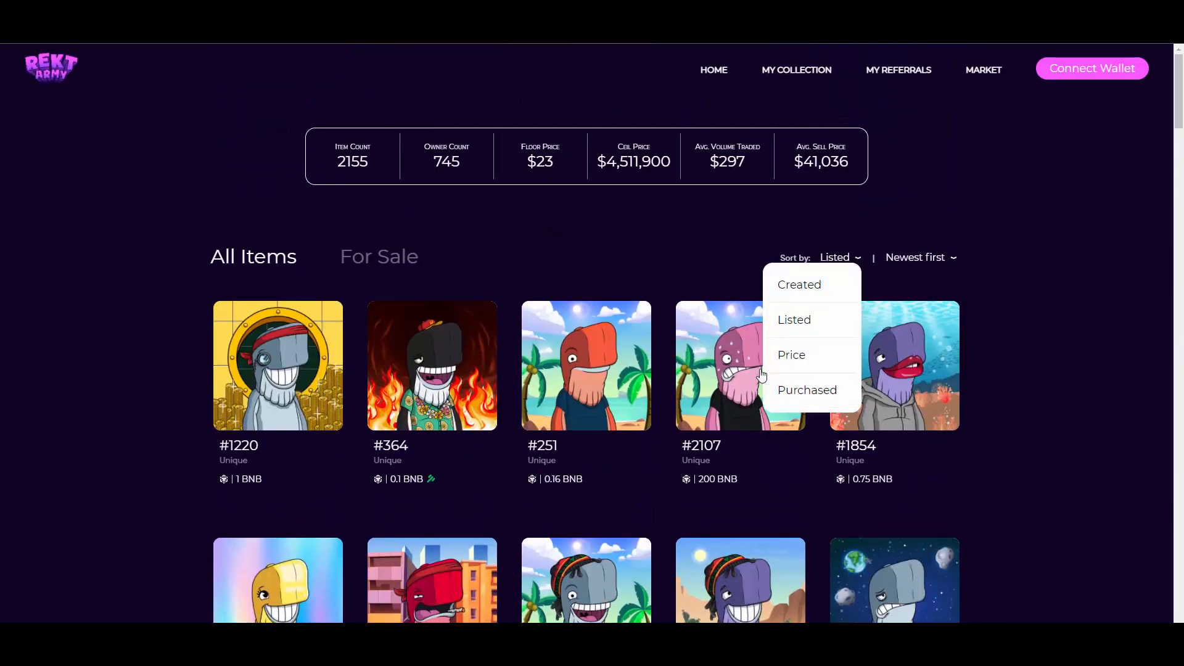
- Sort the market listings by Price, highest first, and view the top items
left_click(792, 355)
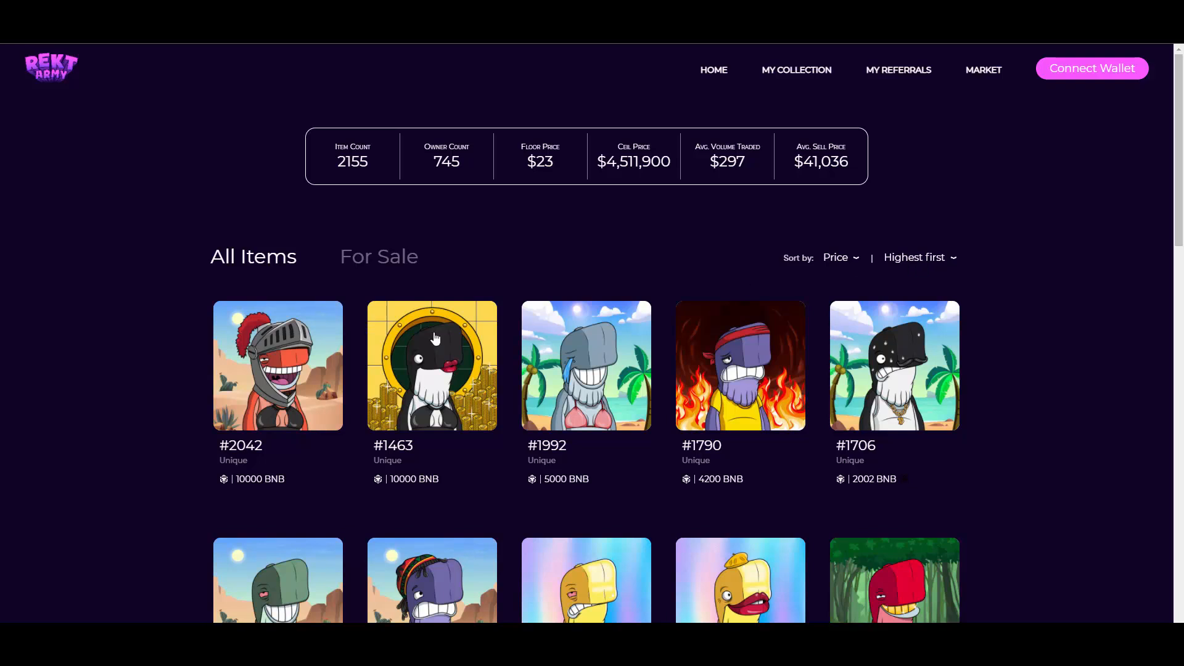
mouse_move(557, 382)
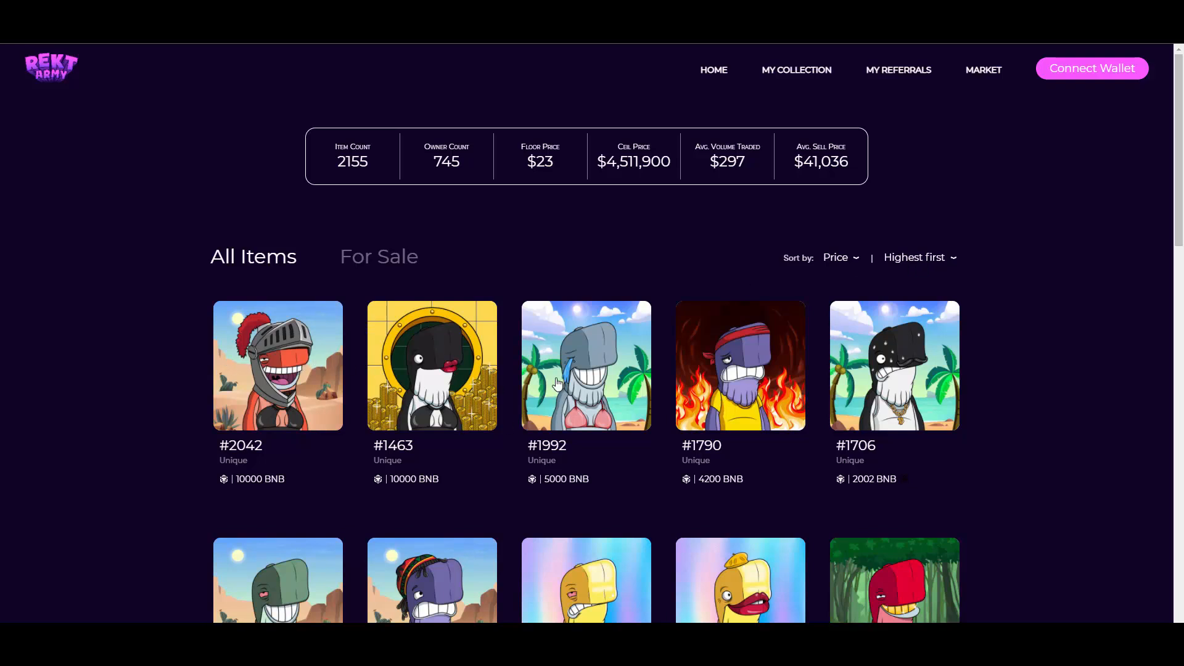
scroll("down", 3)
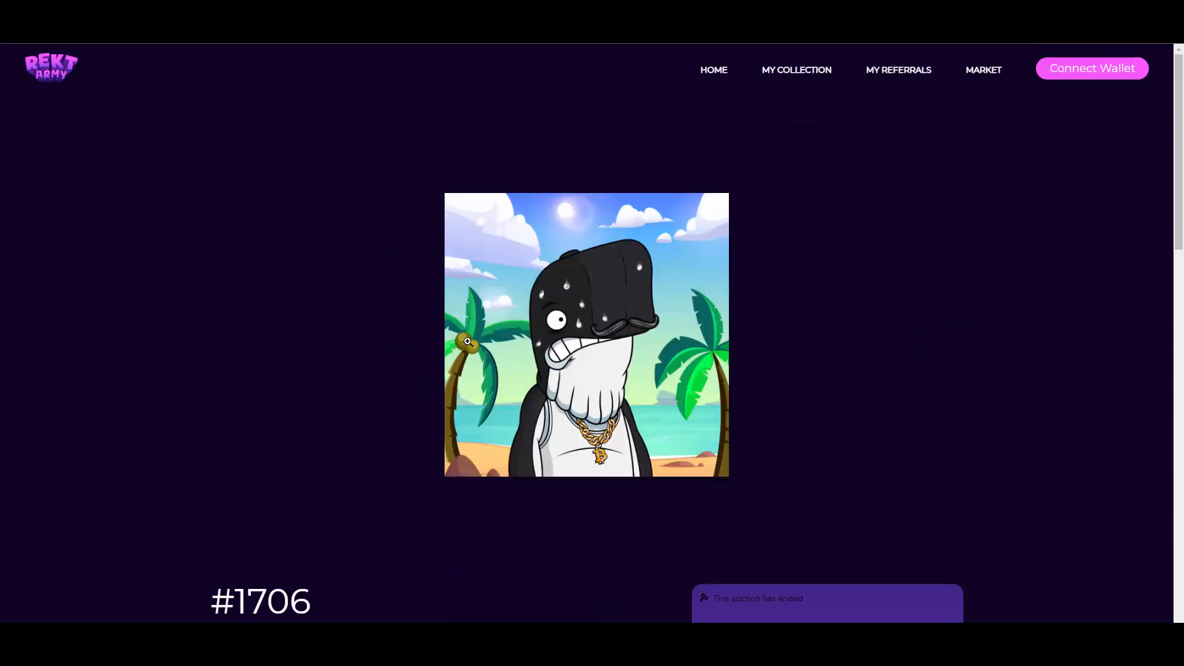
- Scroll whale #1706's detail page down to its attributes and transaction history table
scroll("down", 3)
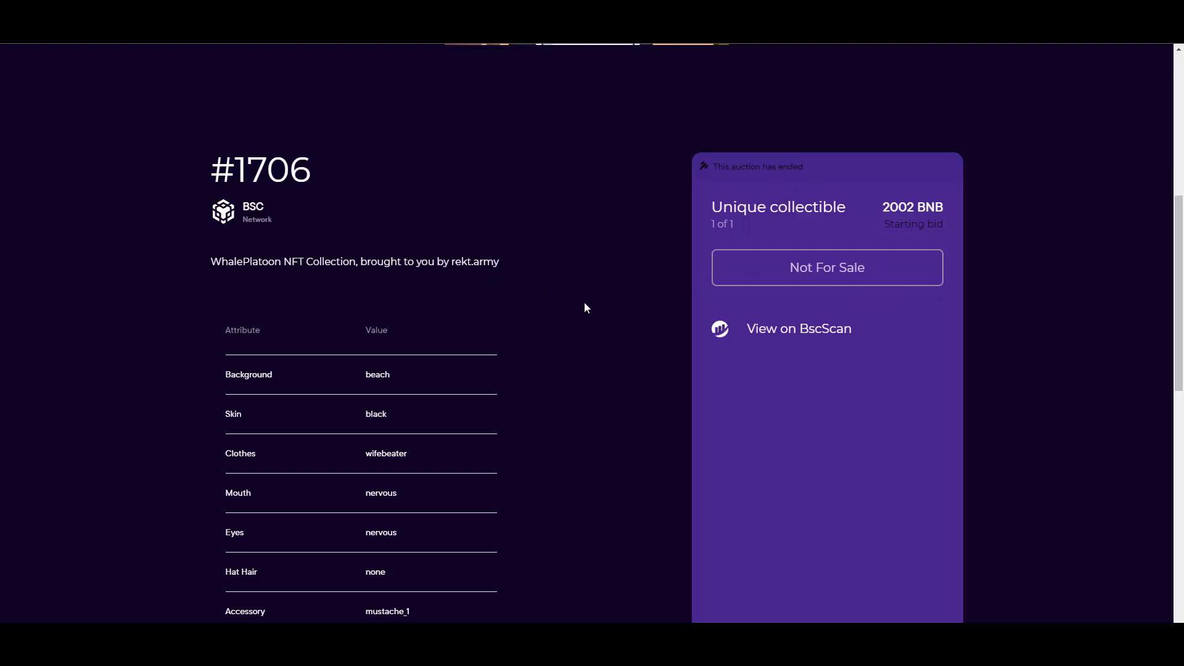
scroll("down", 3)
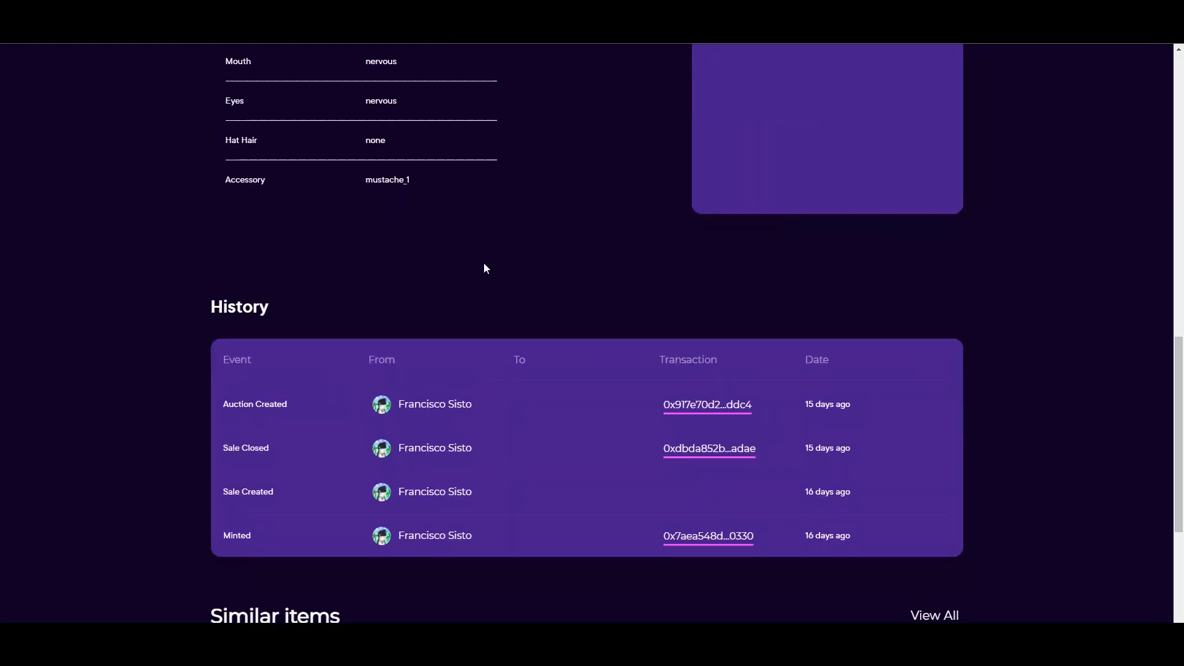
mouse_move(673, 304)
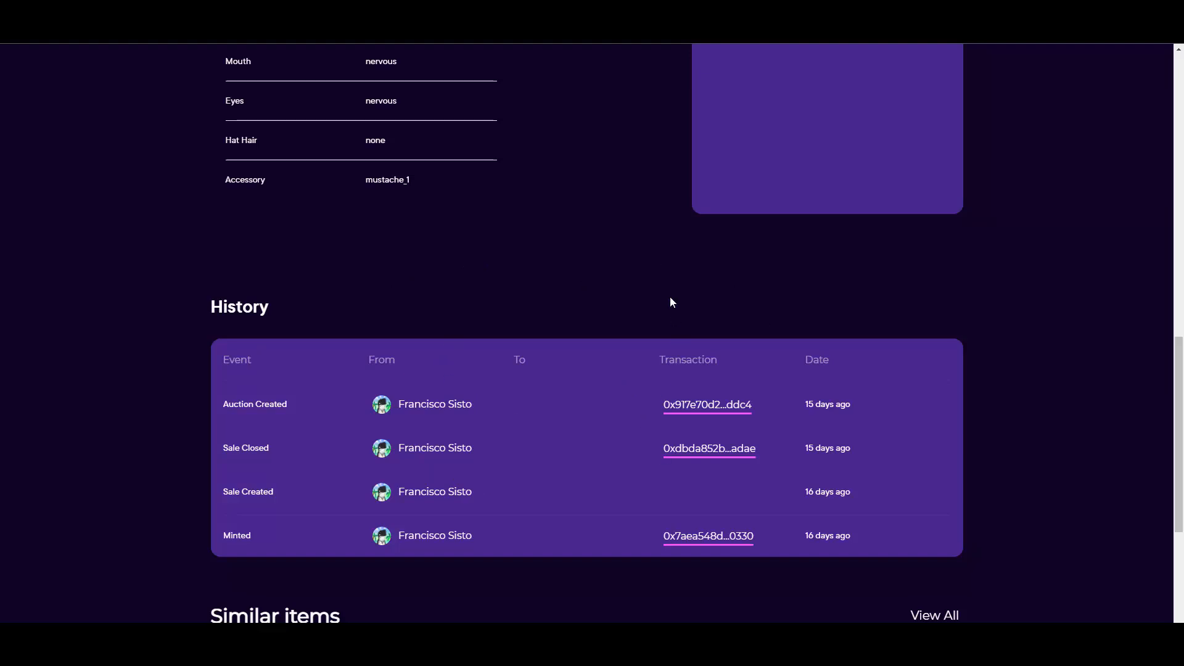
mouse_move(670, 481)
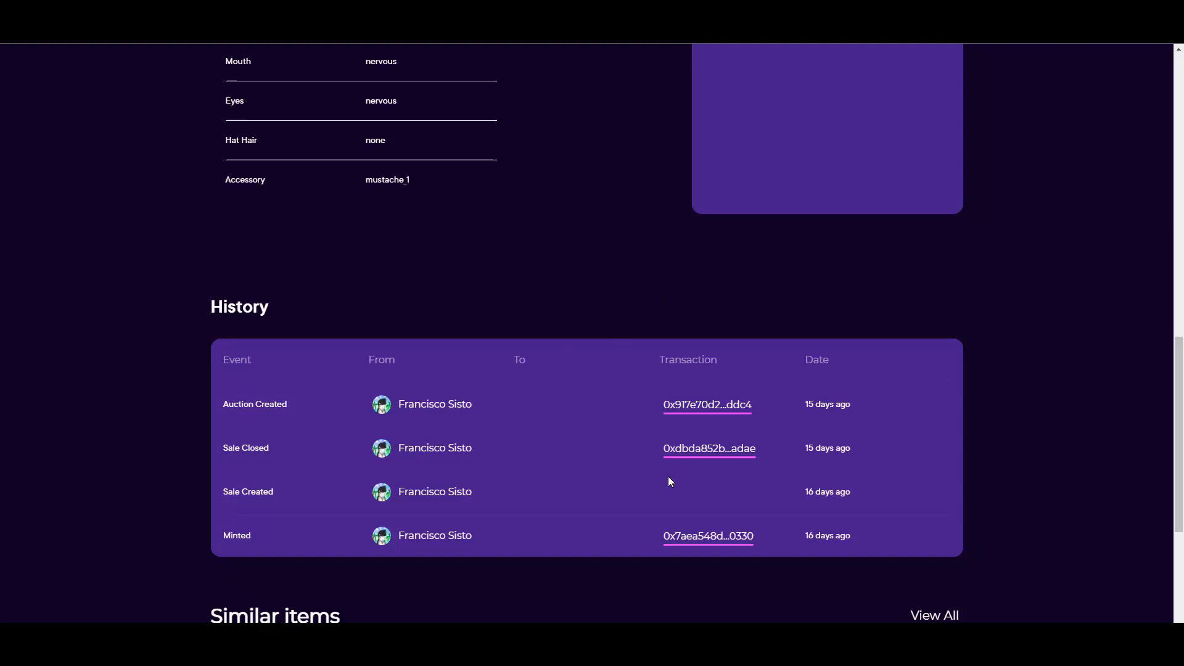
mouse_move(478, 468)
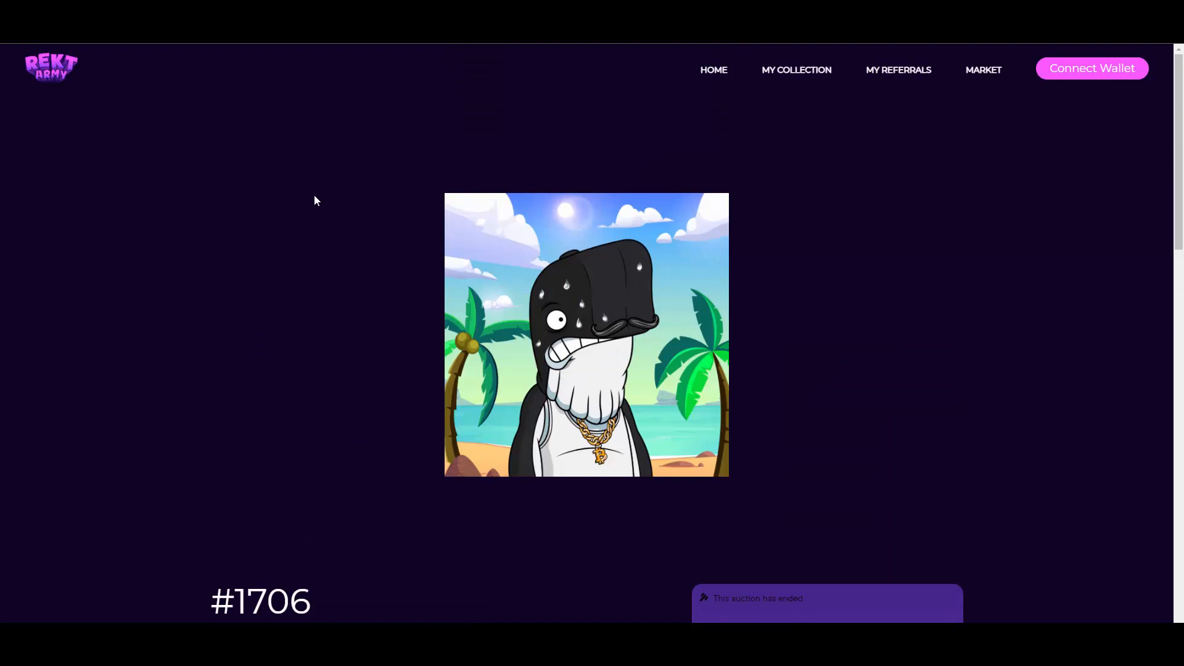
mouse_move(299, 193)
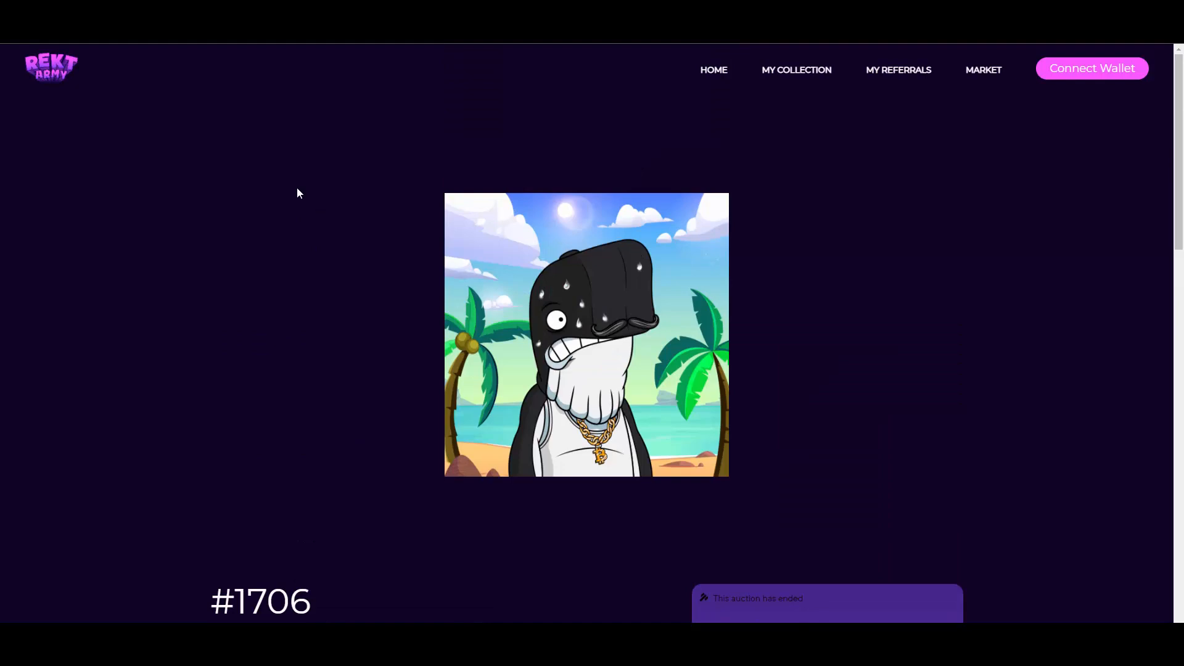
mouse_move(530, 411)
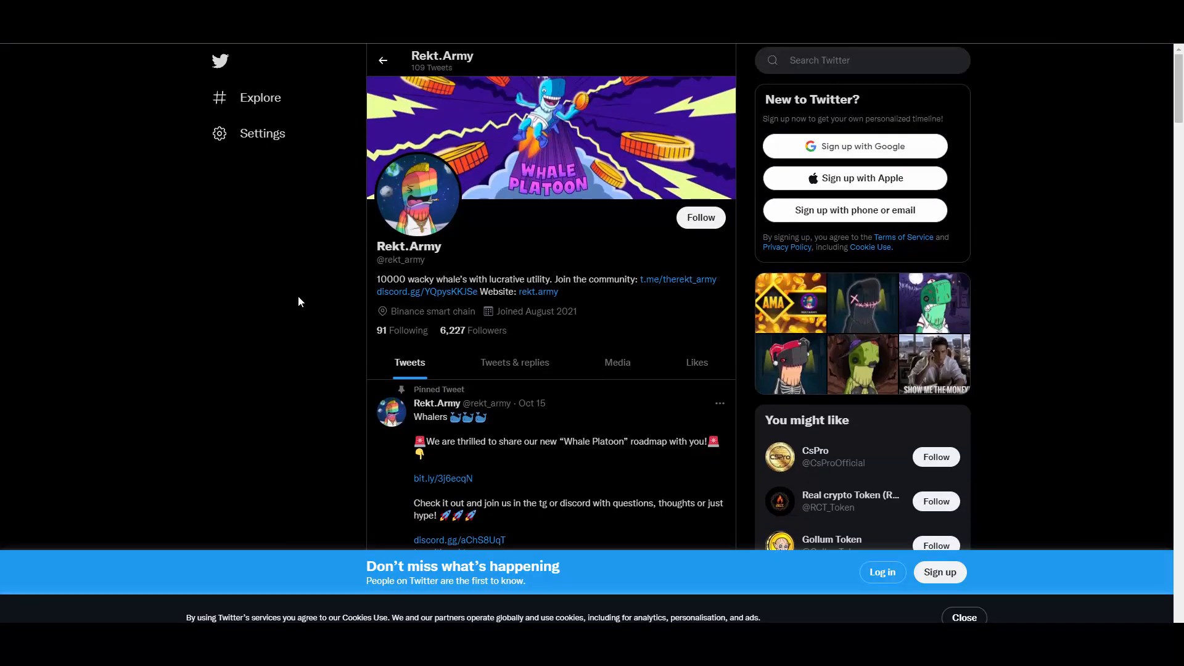
- Scroll the Rekt.Army Twitter timeline to the AMA tweet, then return to the REKT.ARMY home page
scroll("down", 3)
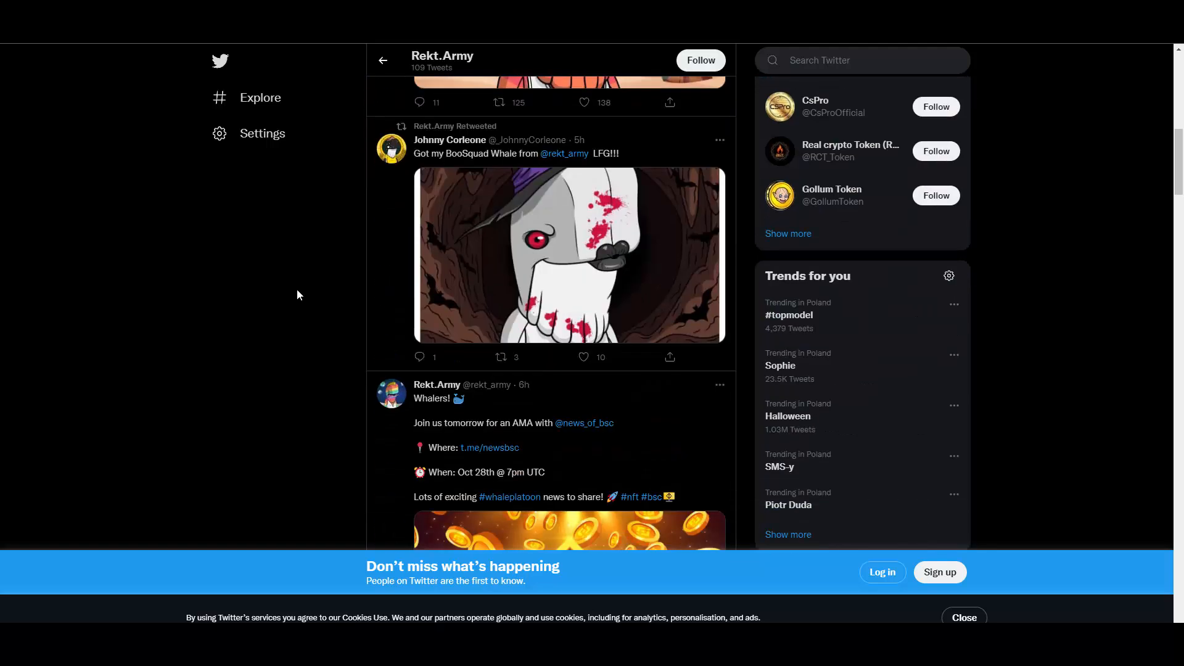
scroll("down", 3)
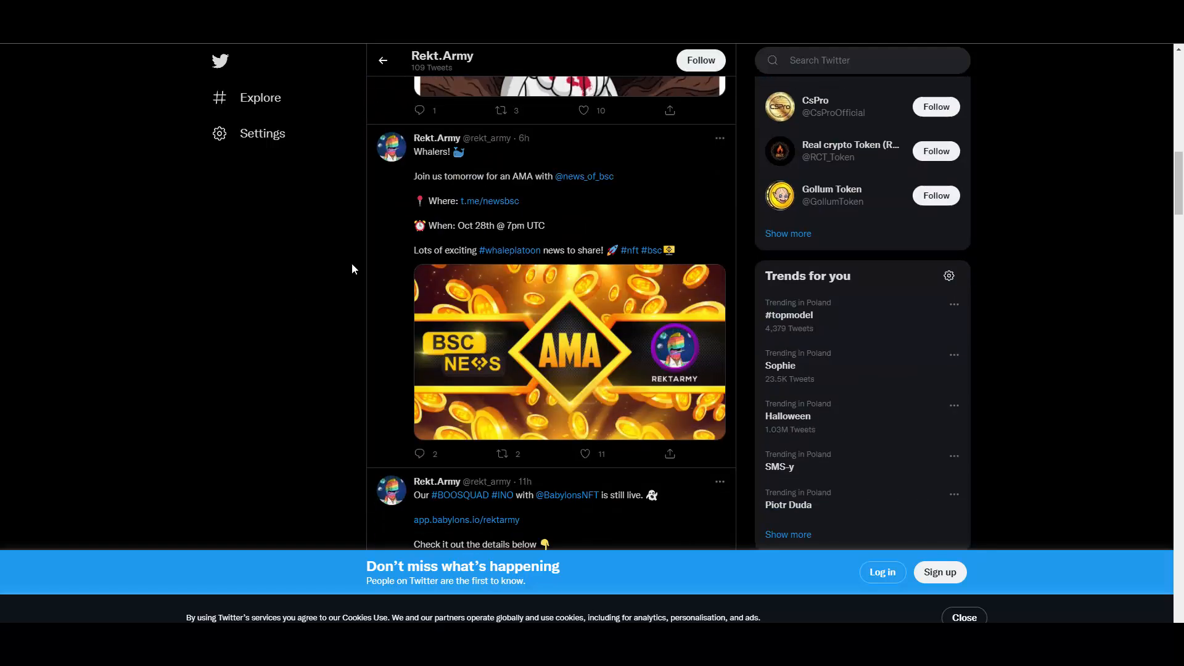
mouse_move(302, 261)
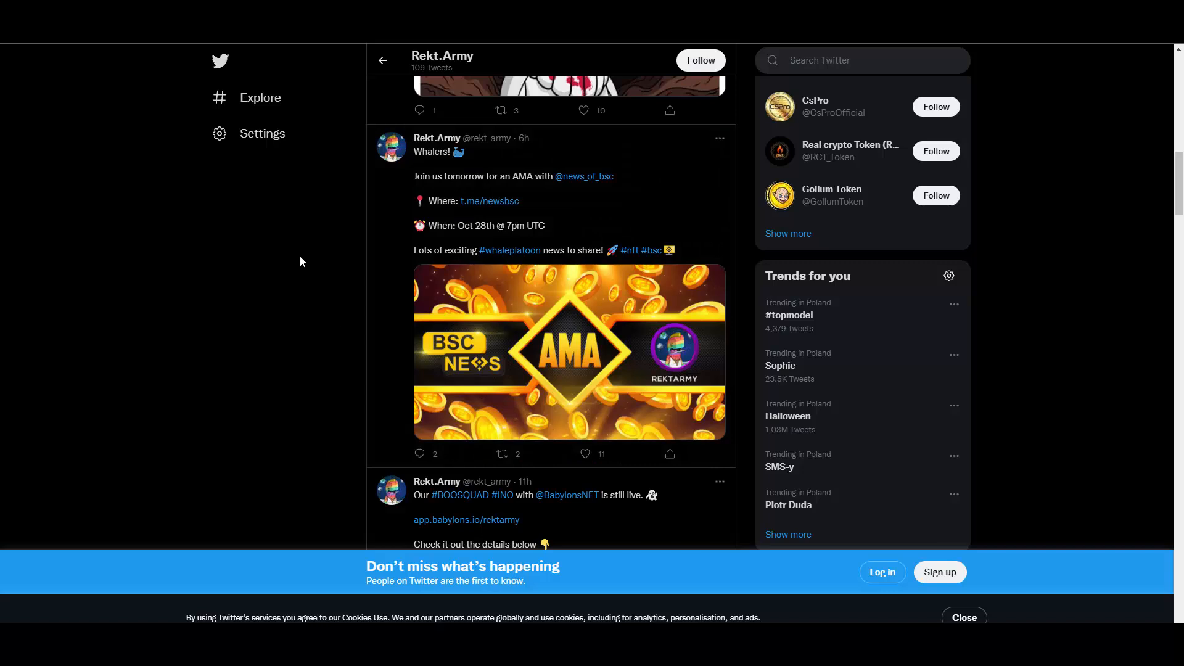
mouse_move(310, 262)
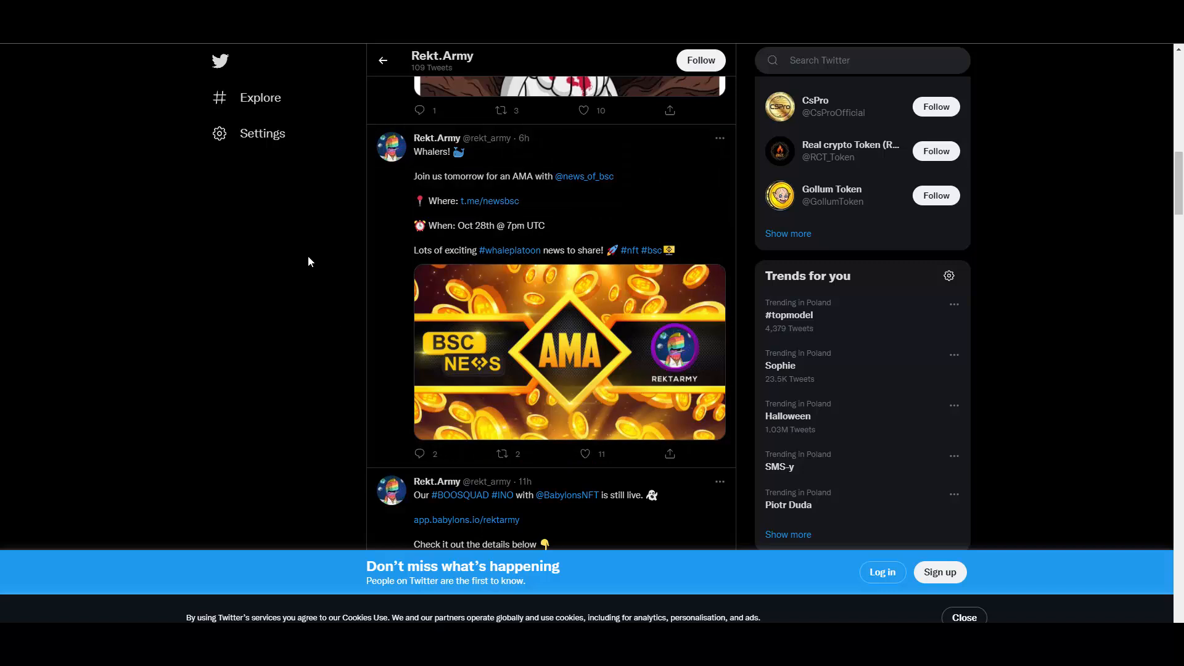
left_click(489, 202)
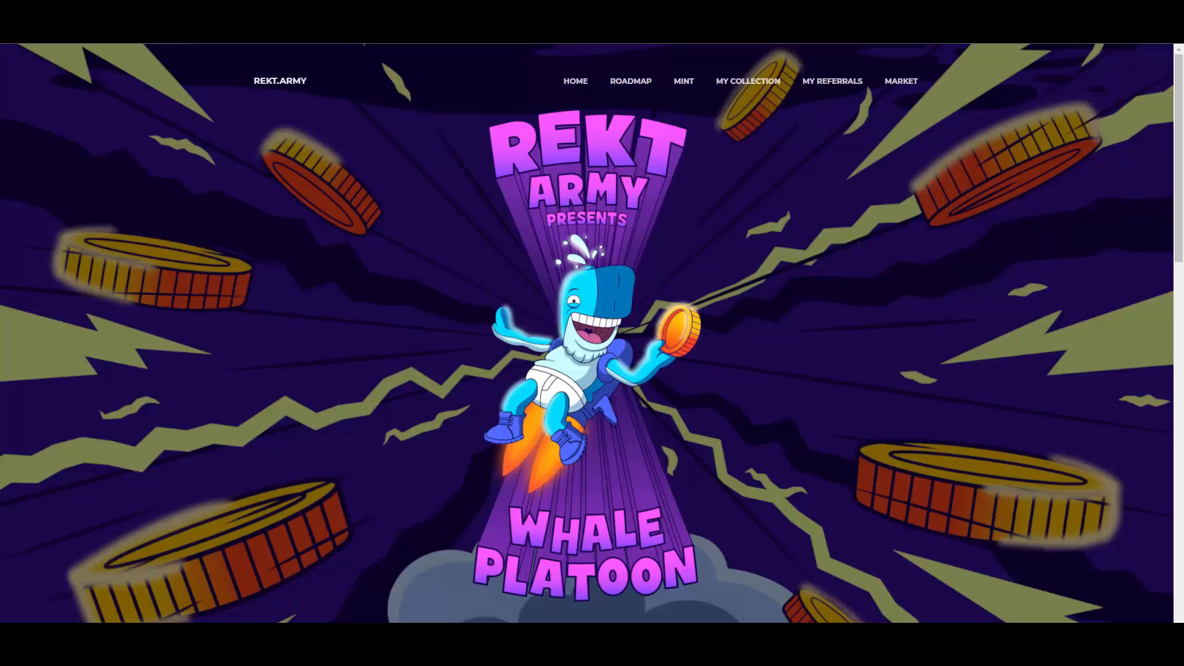
mouse_move(452, 187)
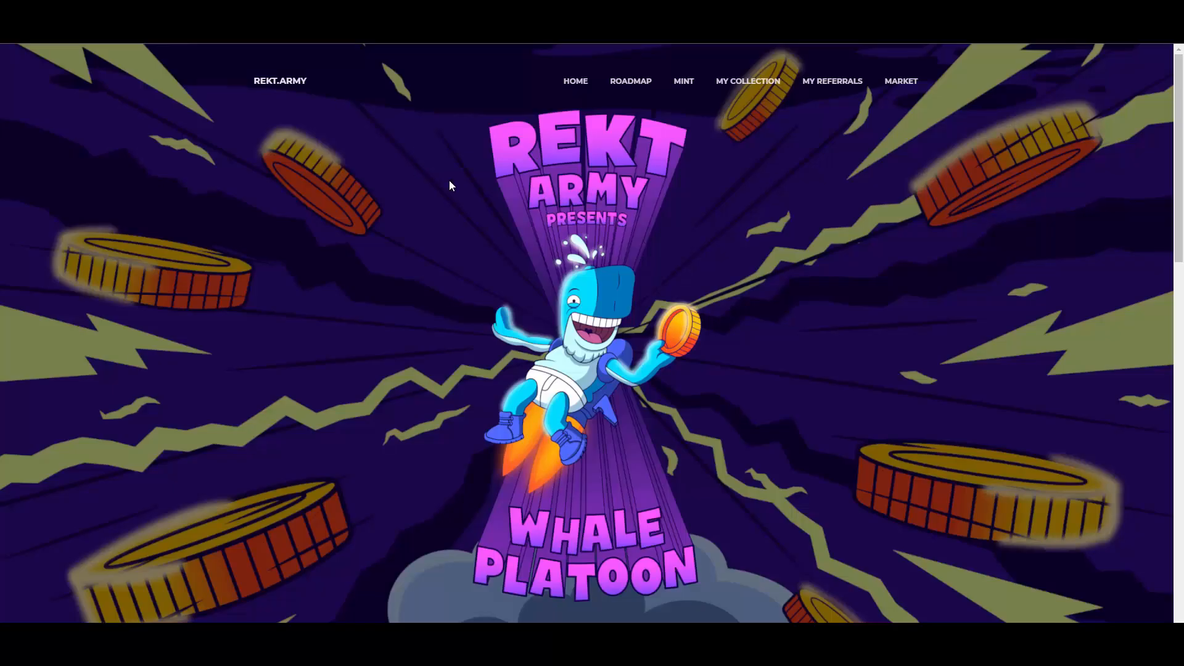